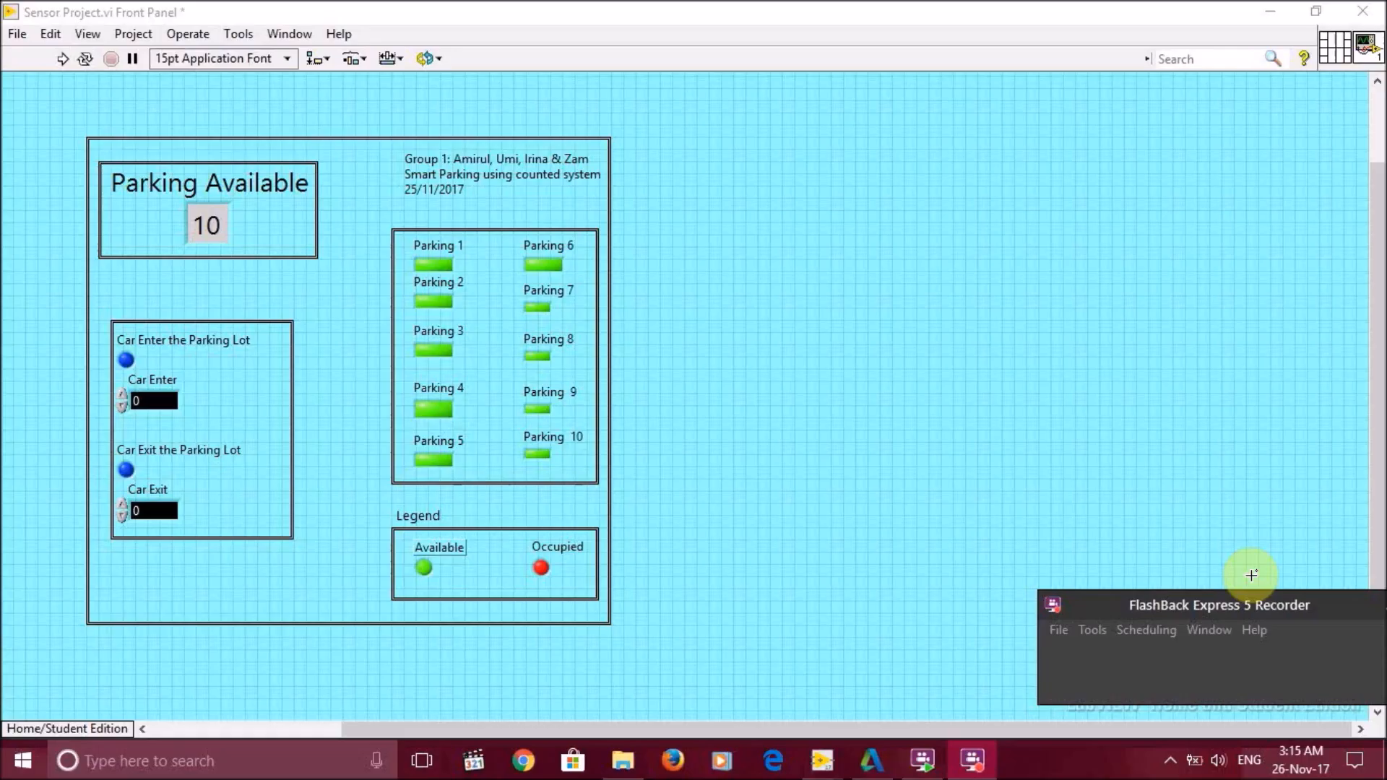
Run the smart parking VI continuously from the front panel toolbar
{"action": "left_click", "coordinate": [1251, 573]}
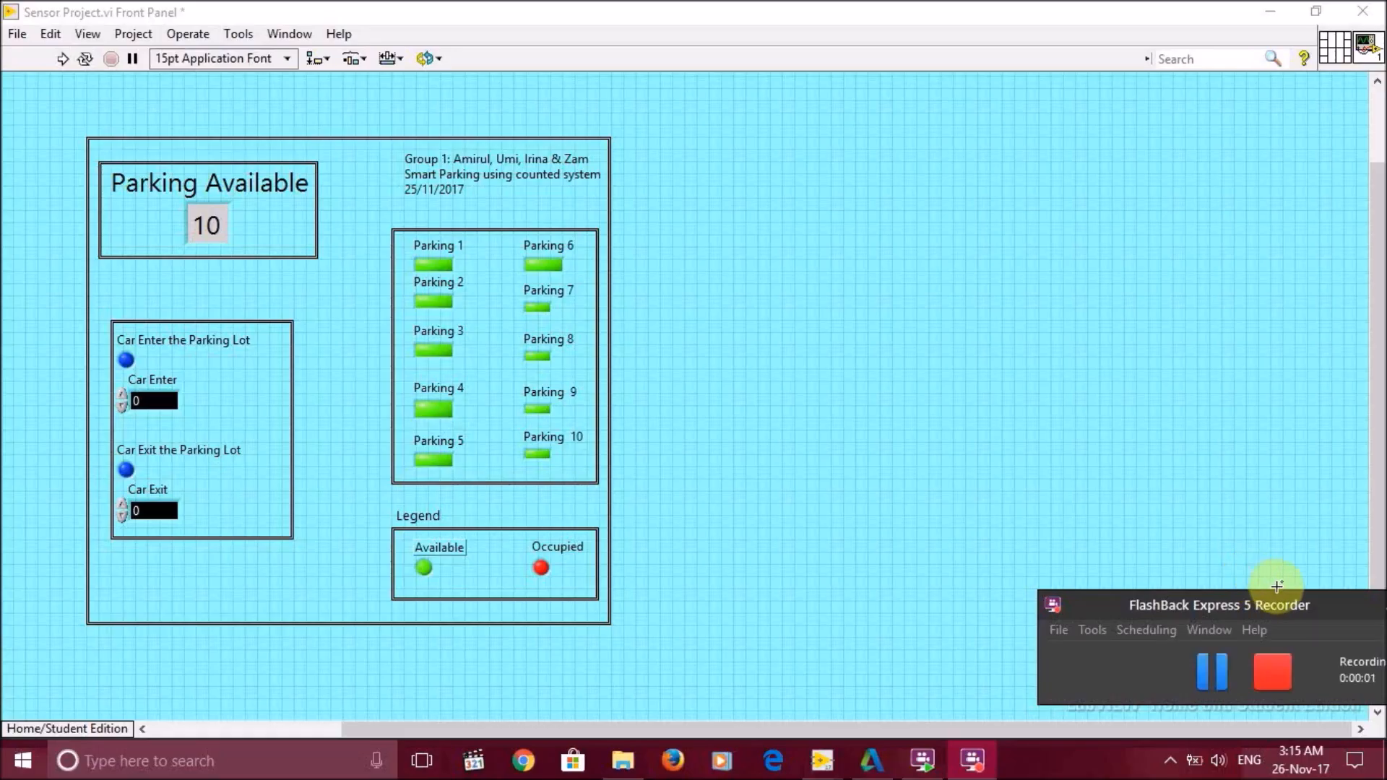
{"action": "mouse_move", "coordinate": [1144, 552]}
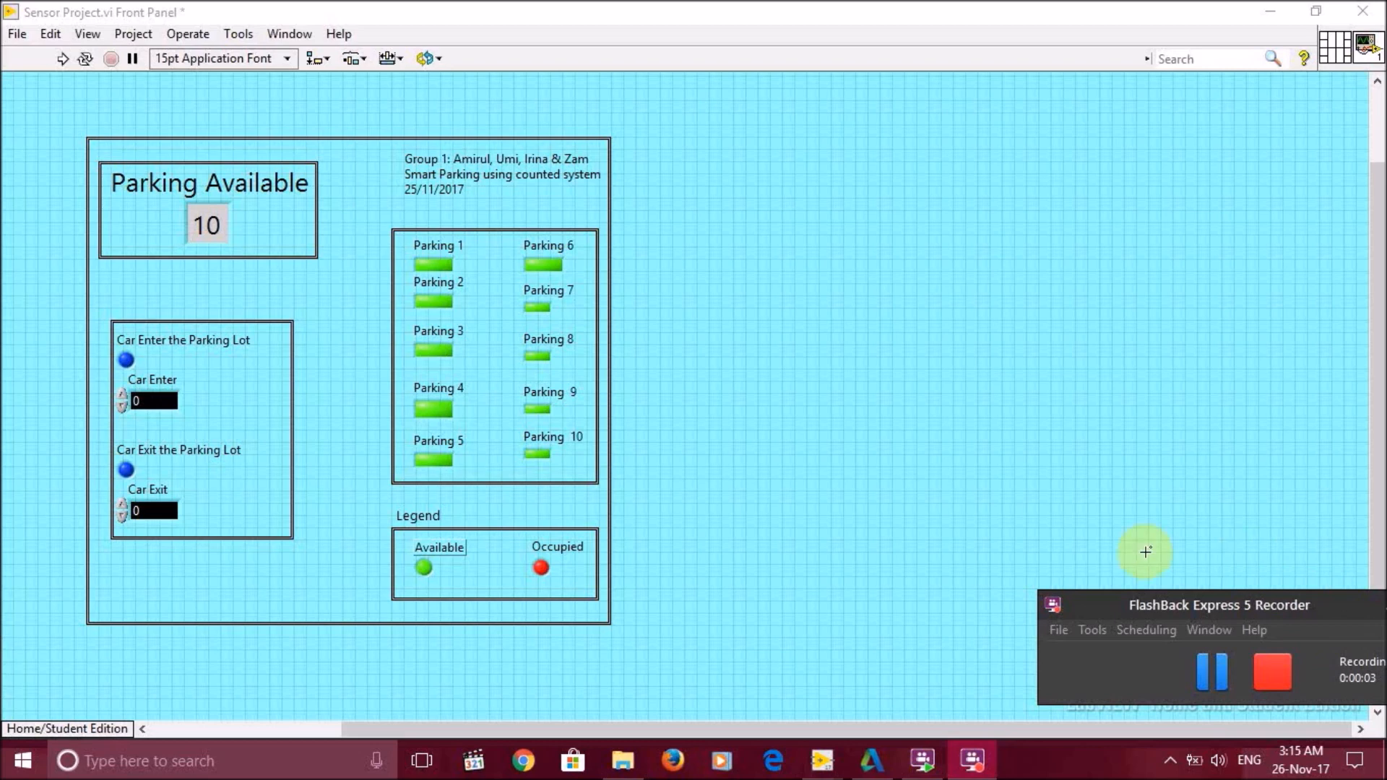
{"action": "mouse_move", "coordinate": [892, 385]}
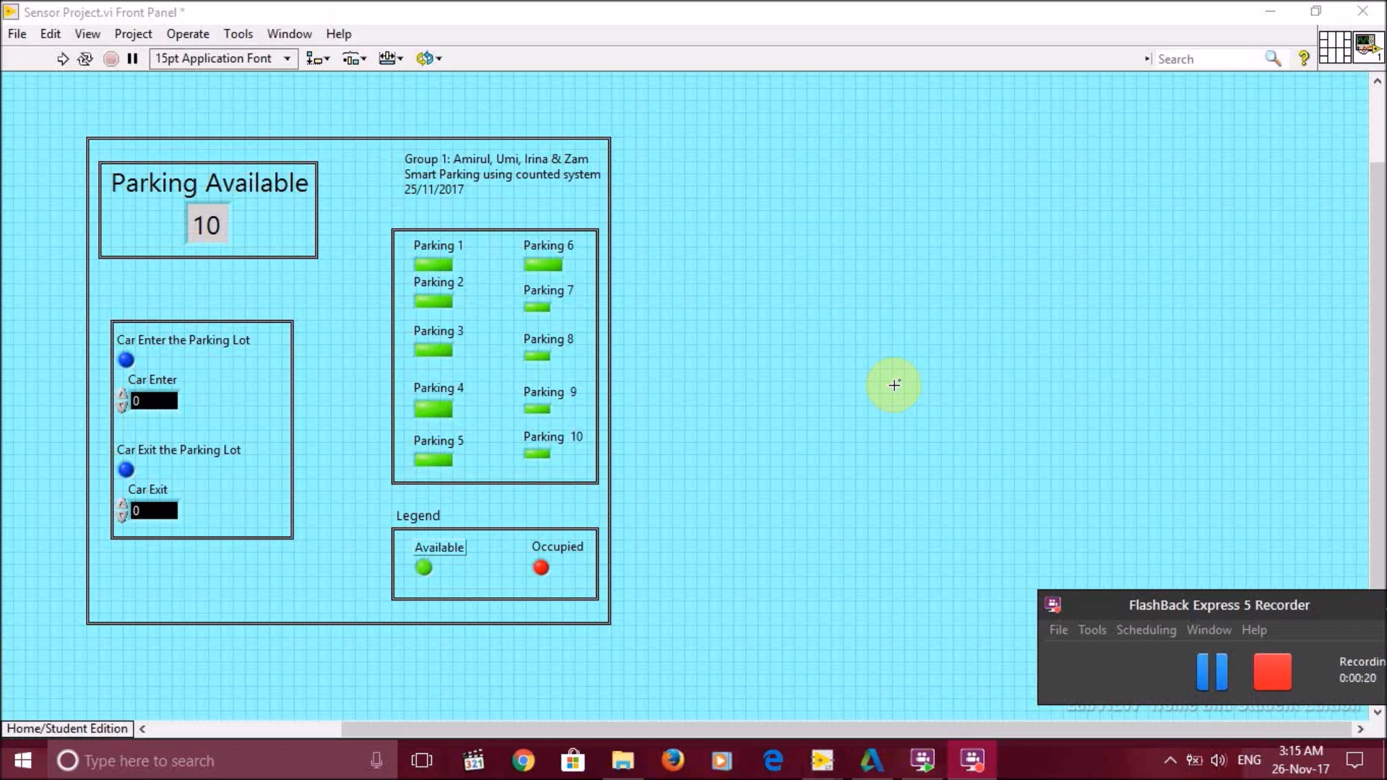
{"action": "mouse_move", "coordinate": [558, 203]}
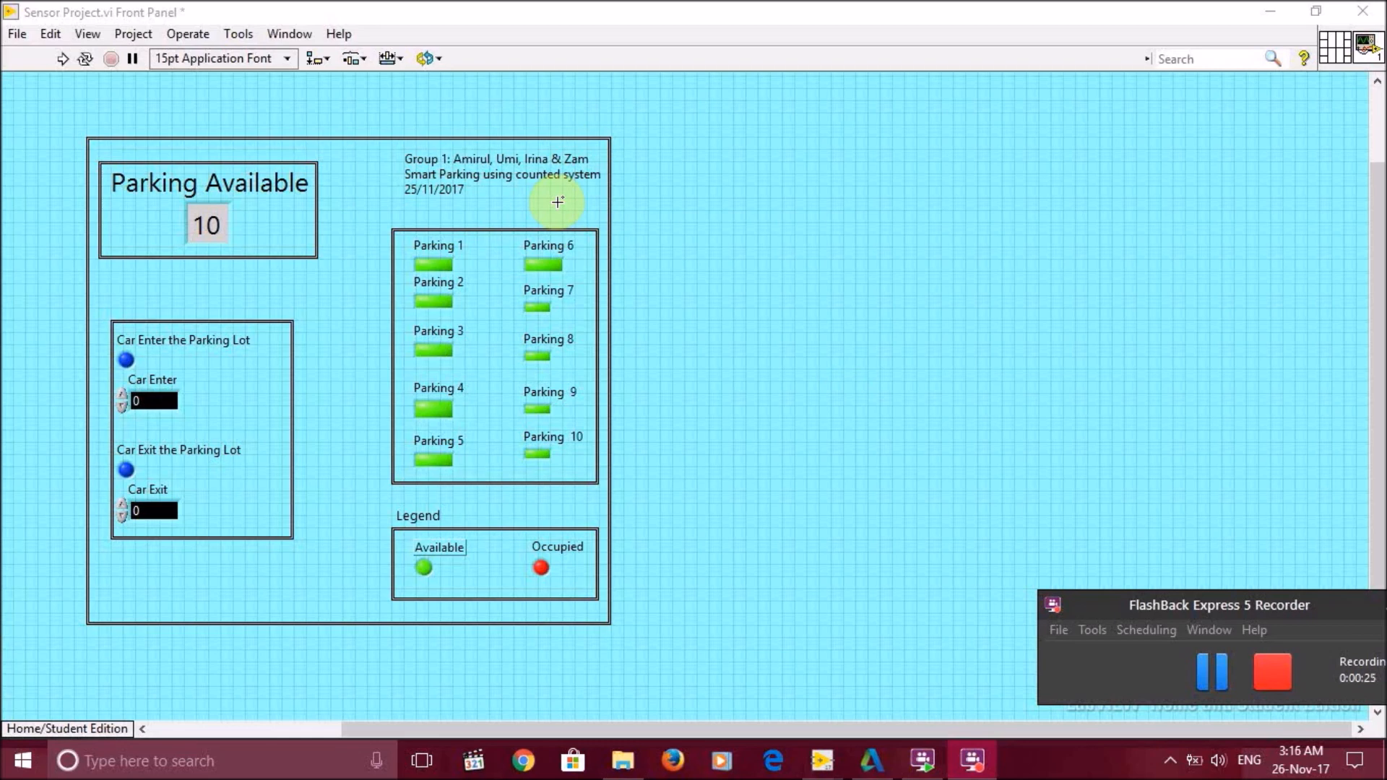
{"action": "mouse_move", "coordinate": [455, 75]}
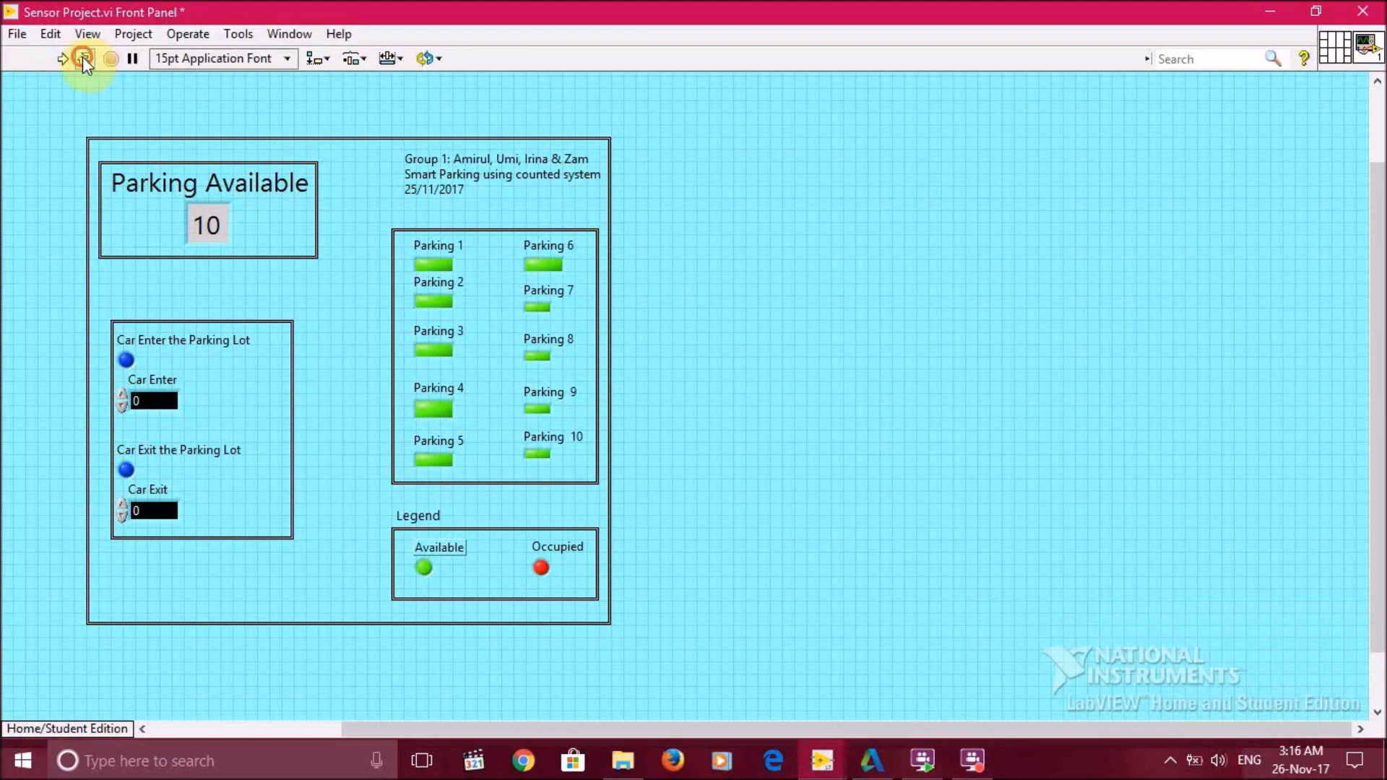
{"action": "left_click", "coordinate": [61, 58]}
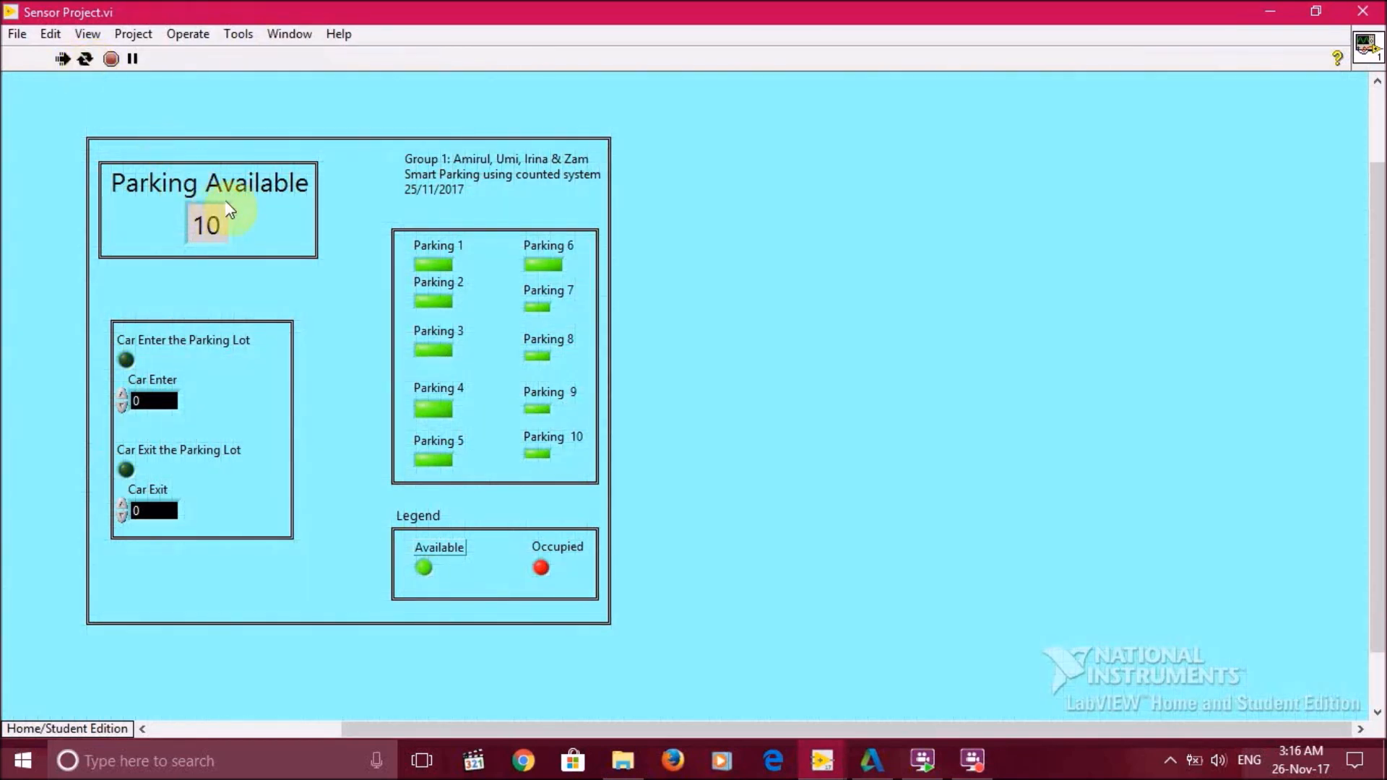
{"action": "mouse_move", "coordinate": [257, 190]}
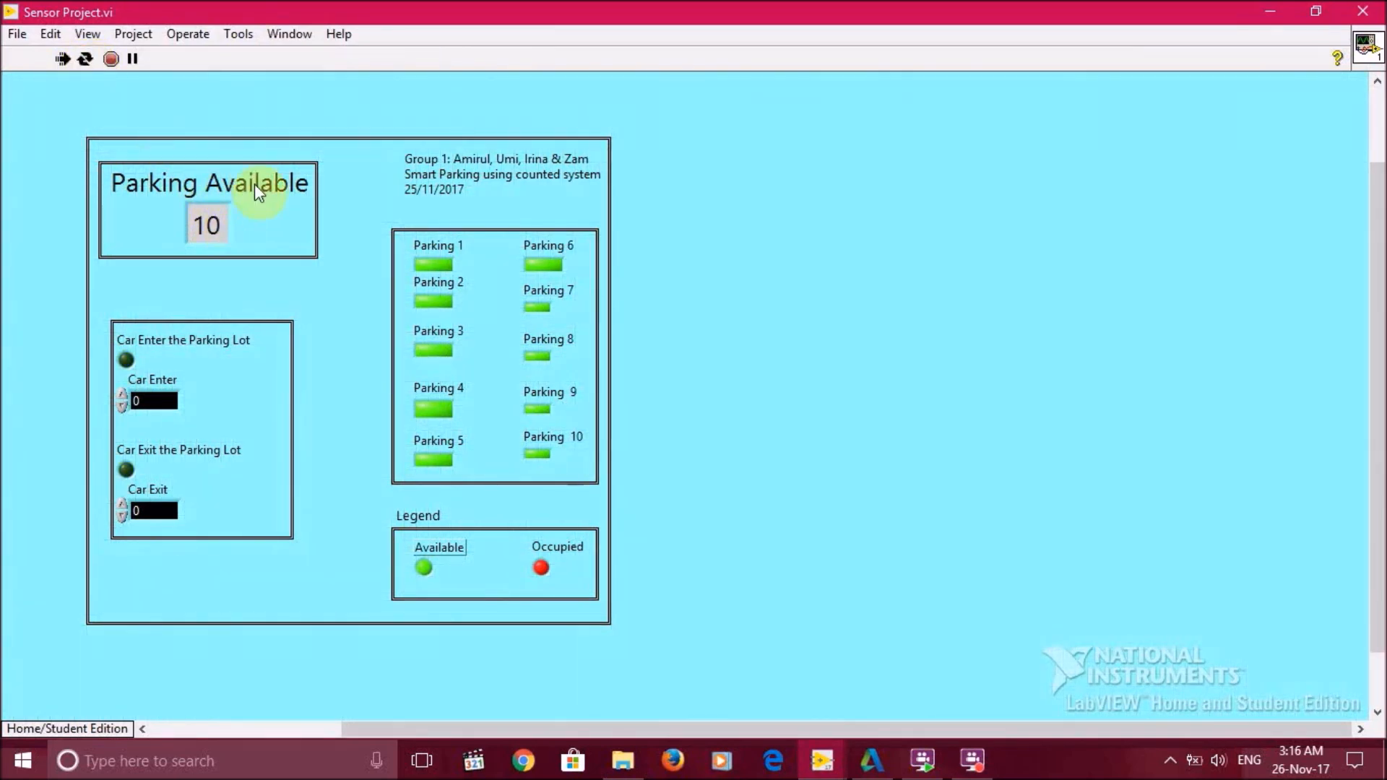
{"action": "mouse_move", "coordinate": [199, 269]}
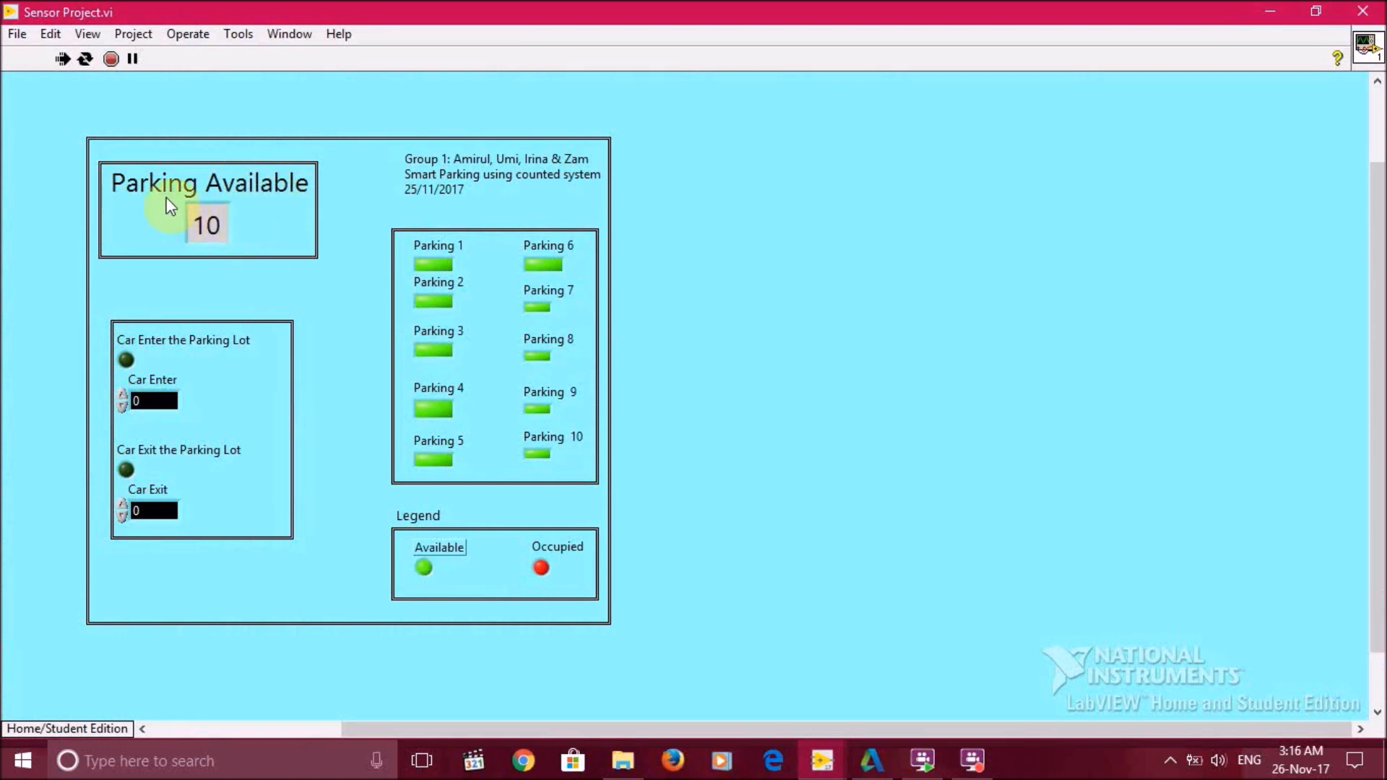
{"action": "mouse_move", "coordinate": [429, 579]}
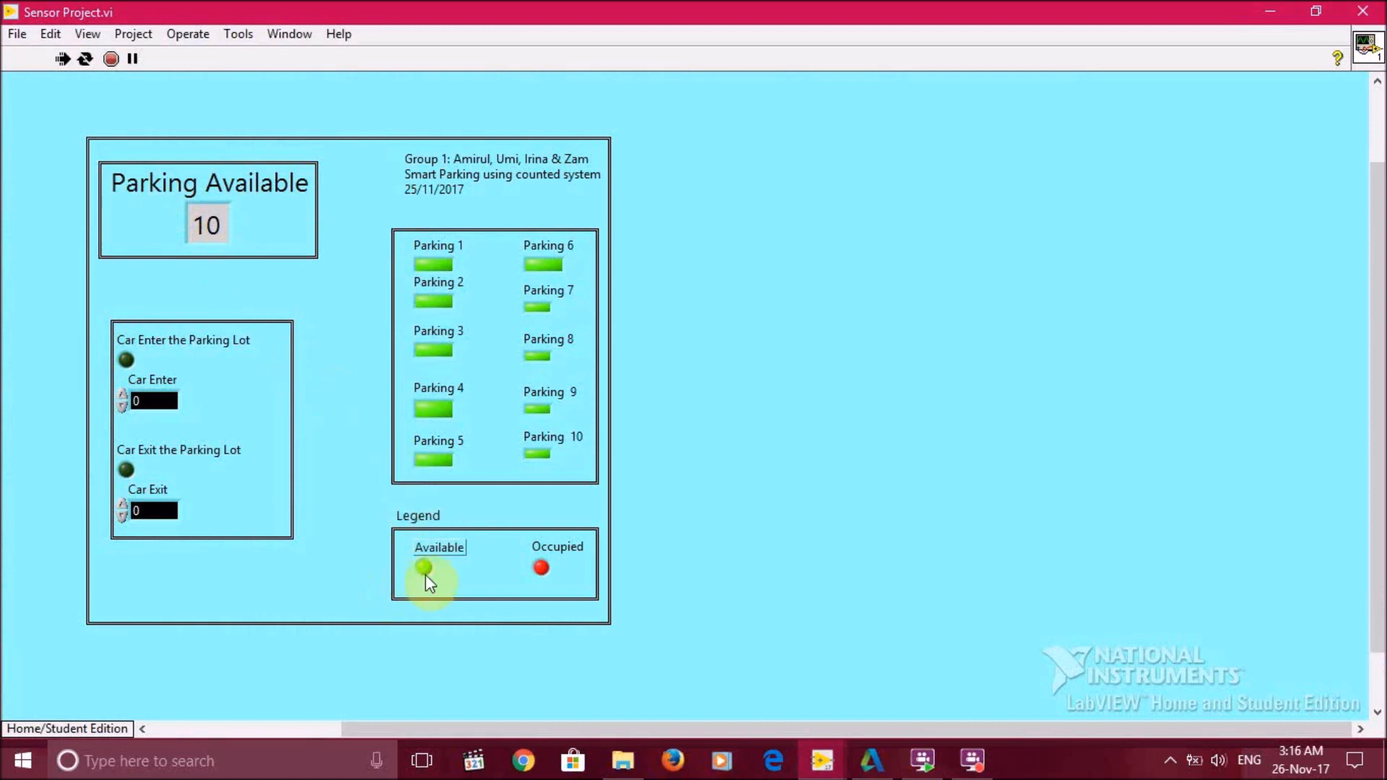
{"action": "mouse_move", "coordinate": [544, 569]}
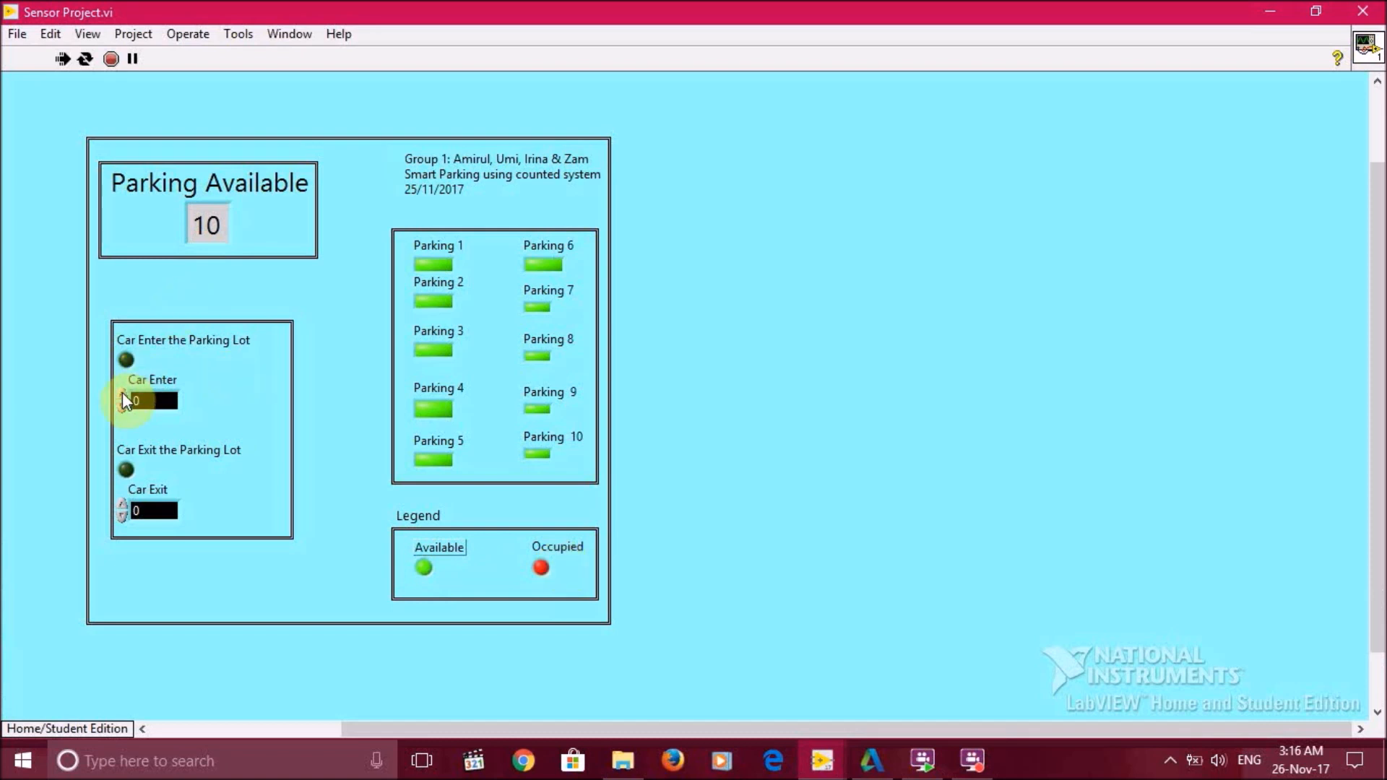
Increment Car Enter to 10 so available spots drop to 0 and all slots show red
{"action": "left_click", "coordinate": [121, 394]}
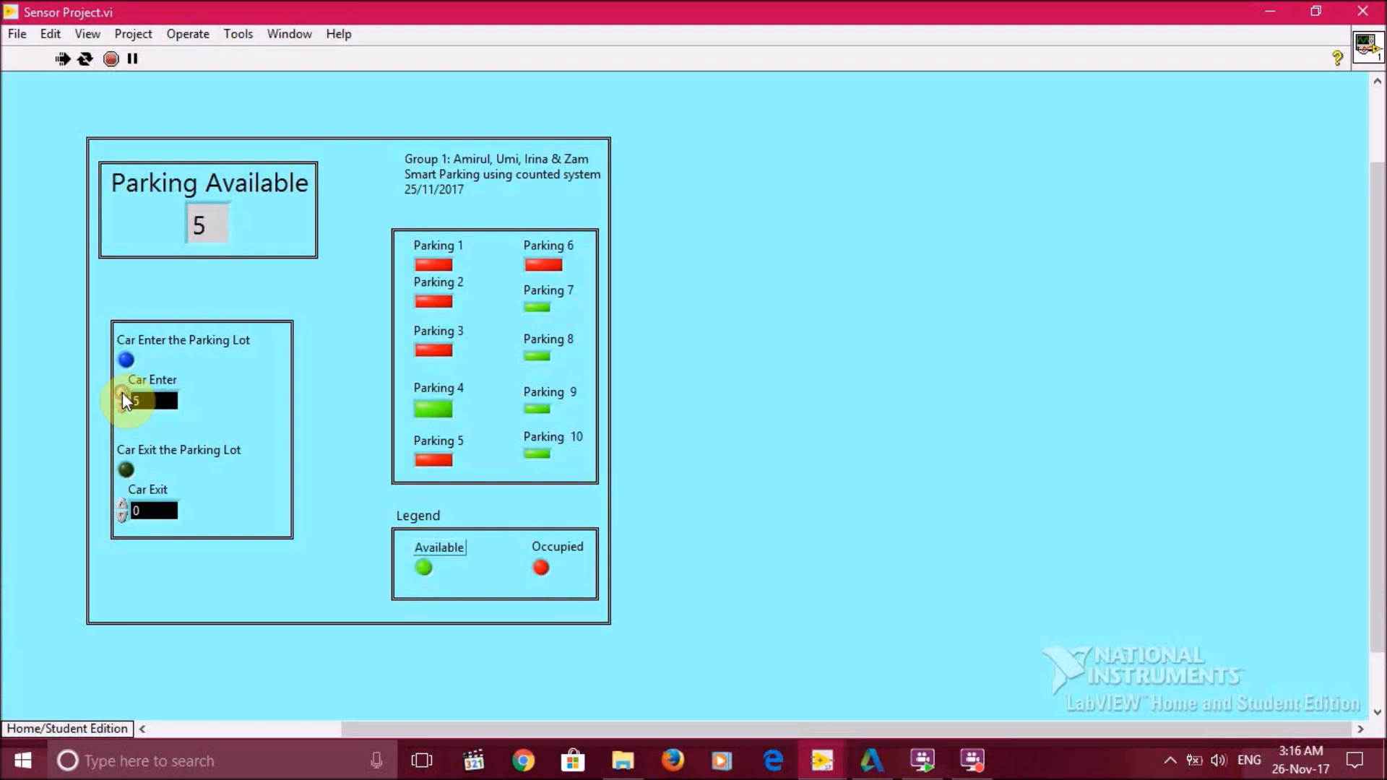
{"action": "left_click", "coordinate": [123, 394]}
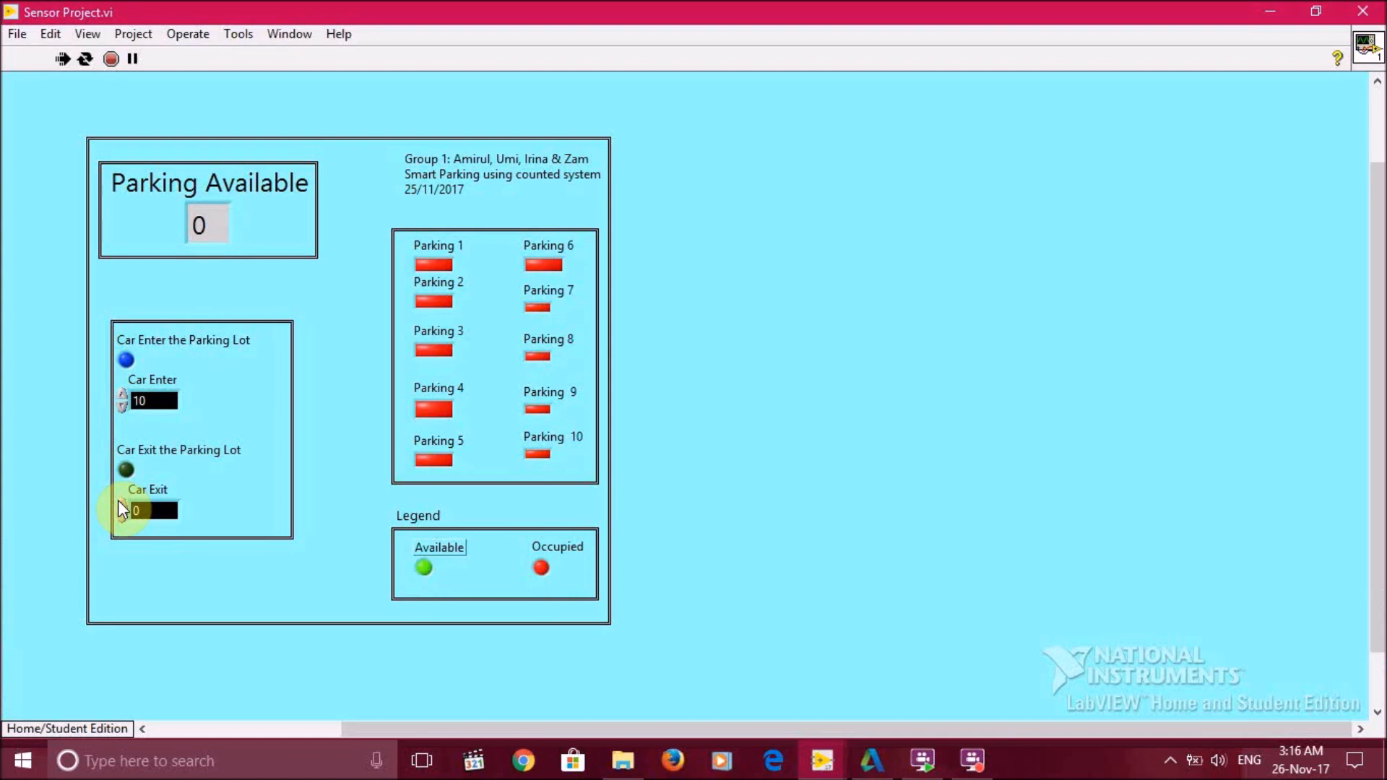
Increment Car Exit to 10, restoring 10 available spots with every slot light green
{"action": "left_click", "coordinate": [122, 504]}
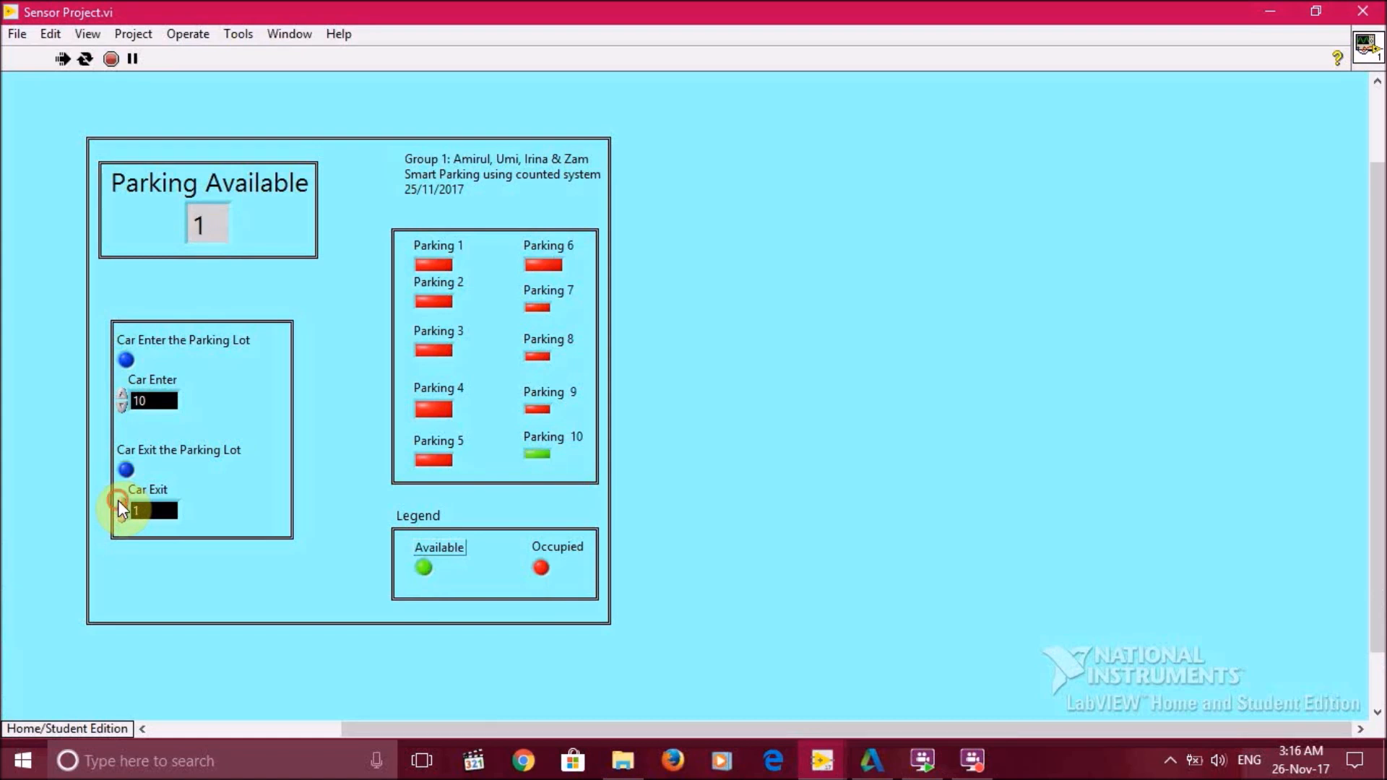
{"action": "left_click", "coordinate": [122, 504]}
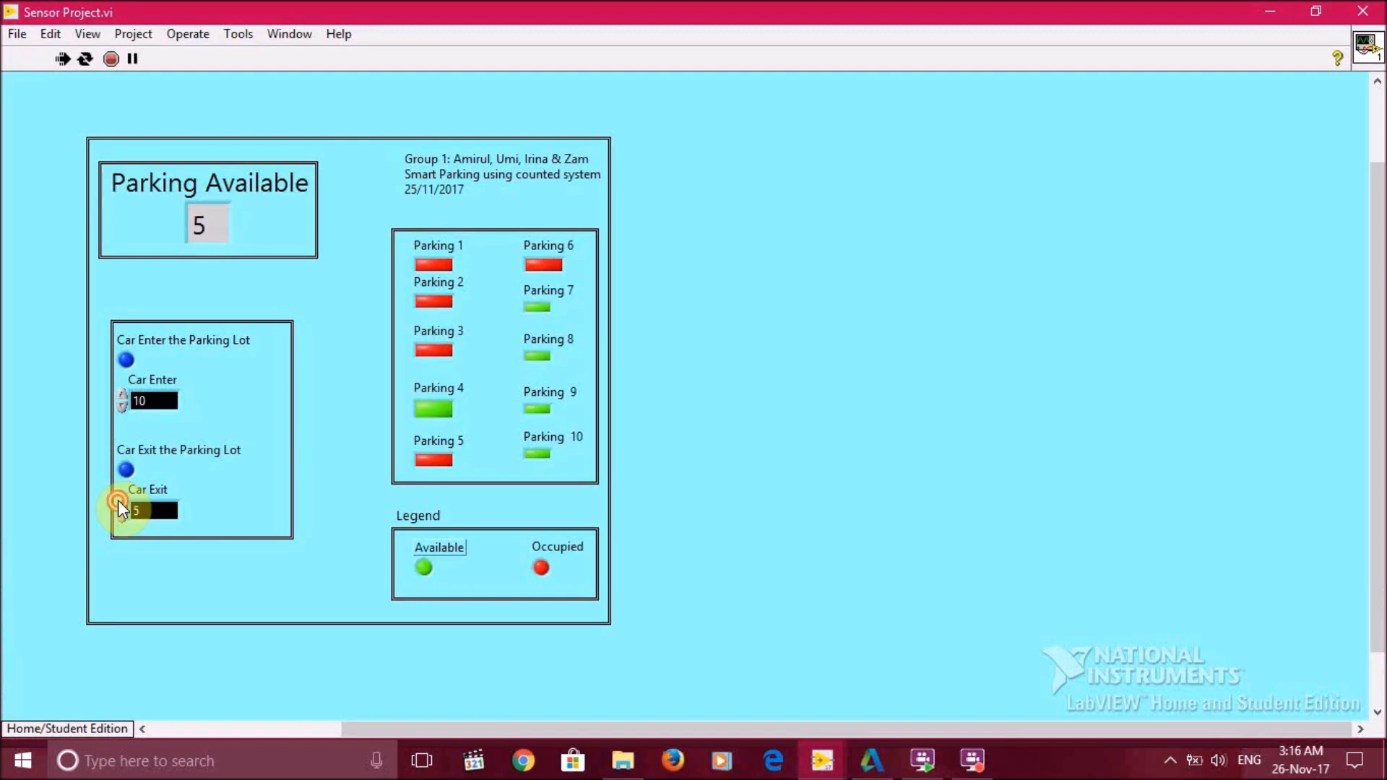
{"action": "left_click", "coordinate": [123, 506]}
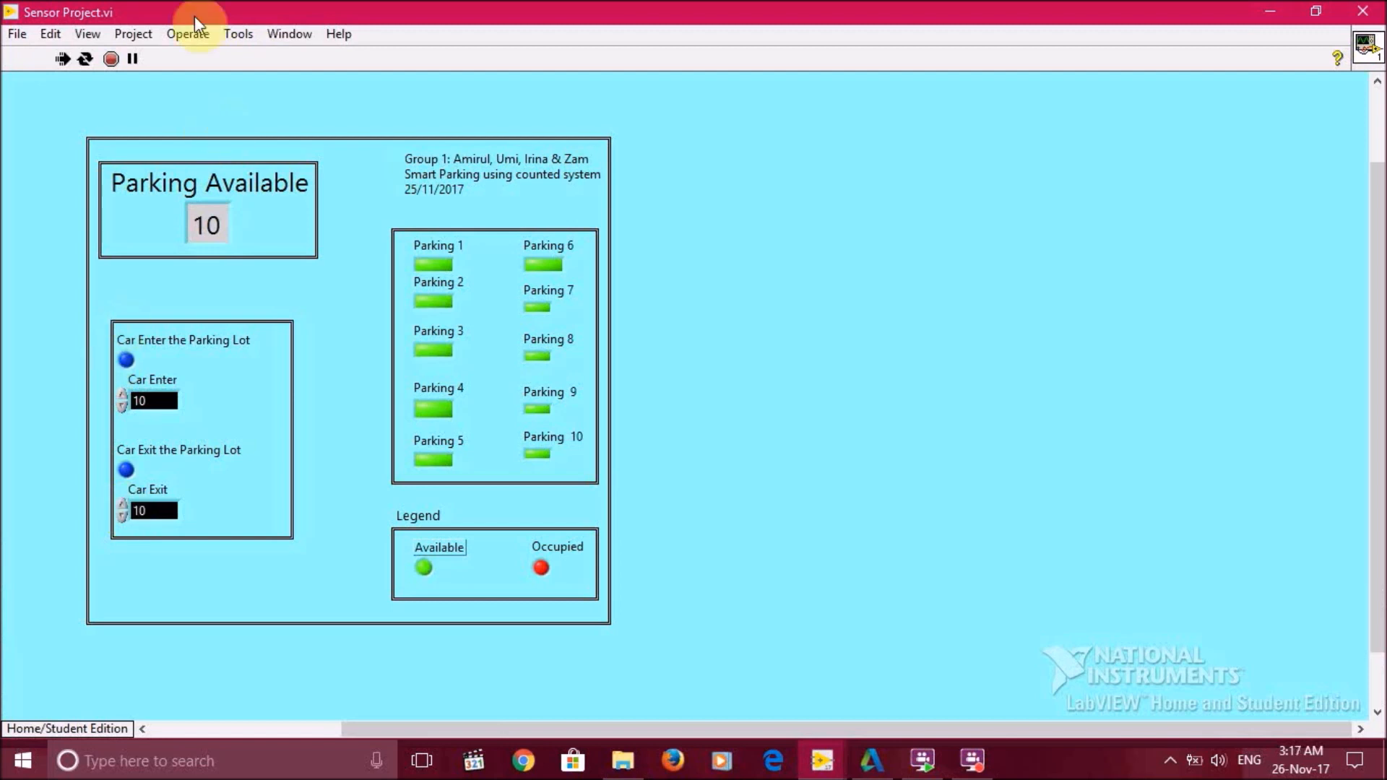
{"action": "left_click", "coordinate": [289, 34]}
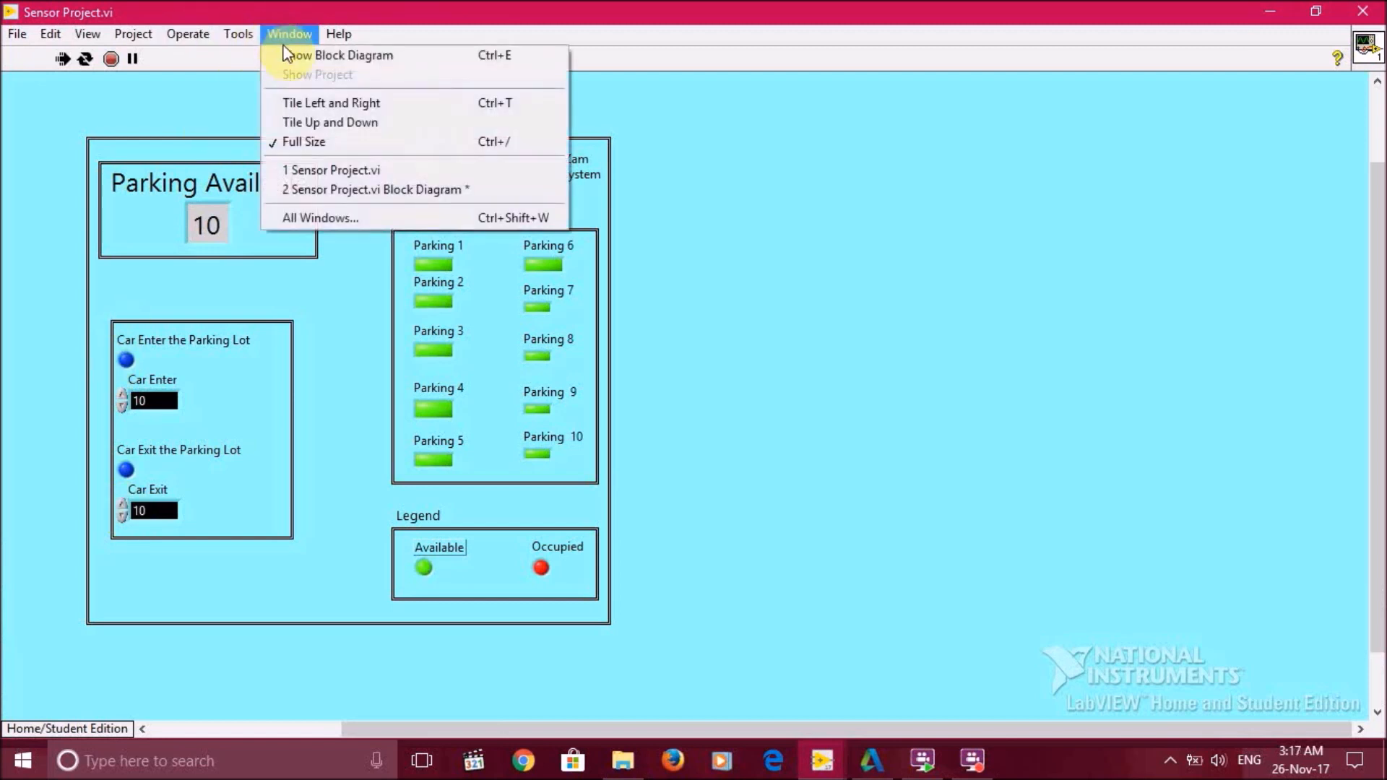
{"action": "left_click", "coordinate": [352, 55]}
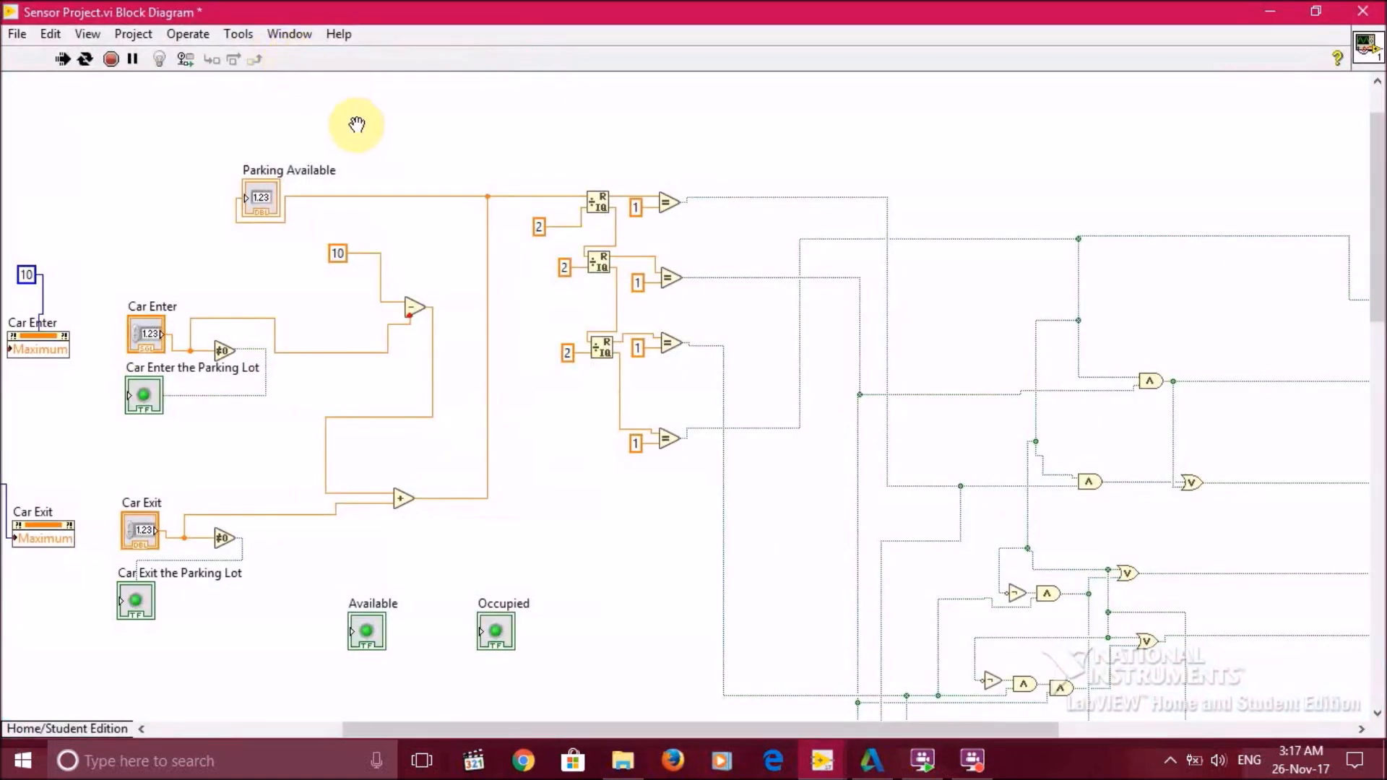
{"action": "mouse_move", "coordinate": [539, 729]}
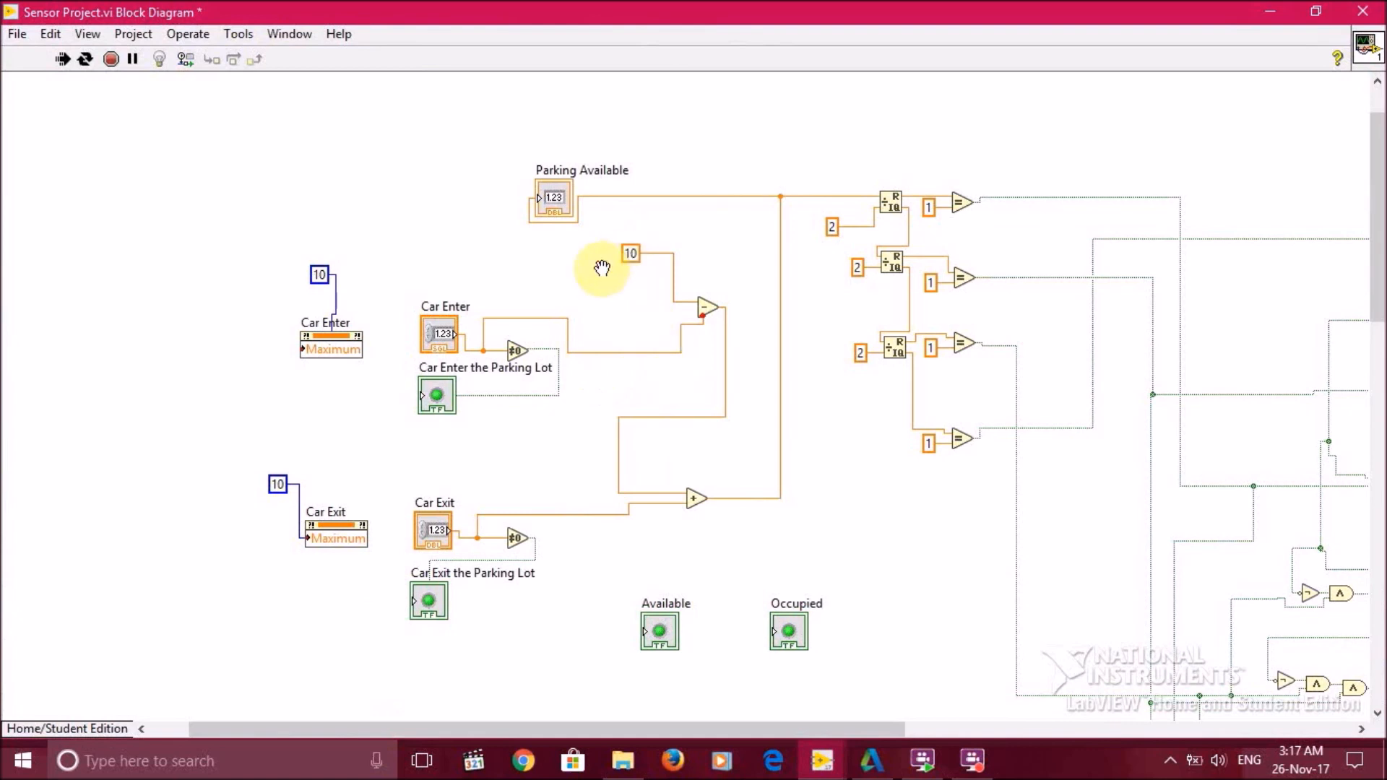
{"action": "mouse_move", "coordinate": [644, 285]}
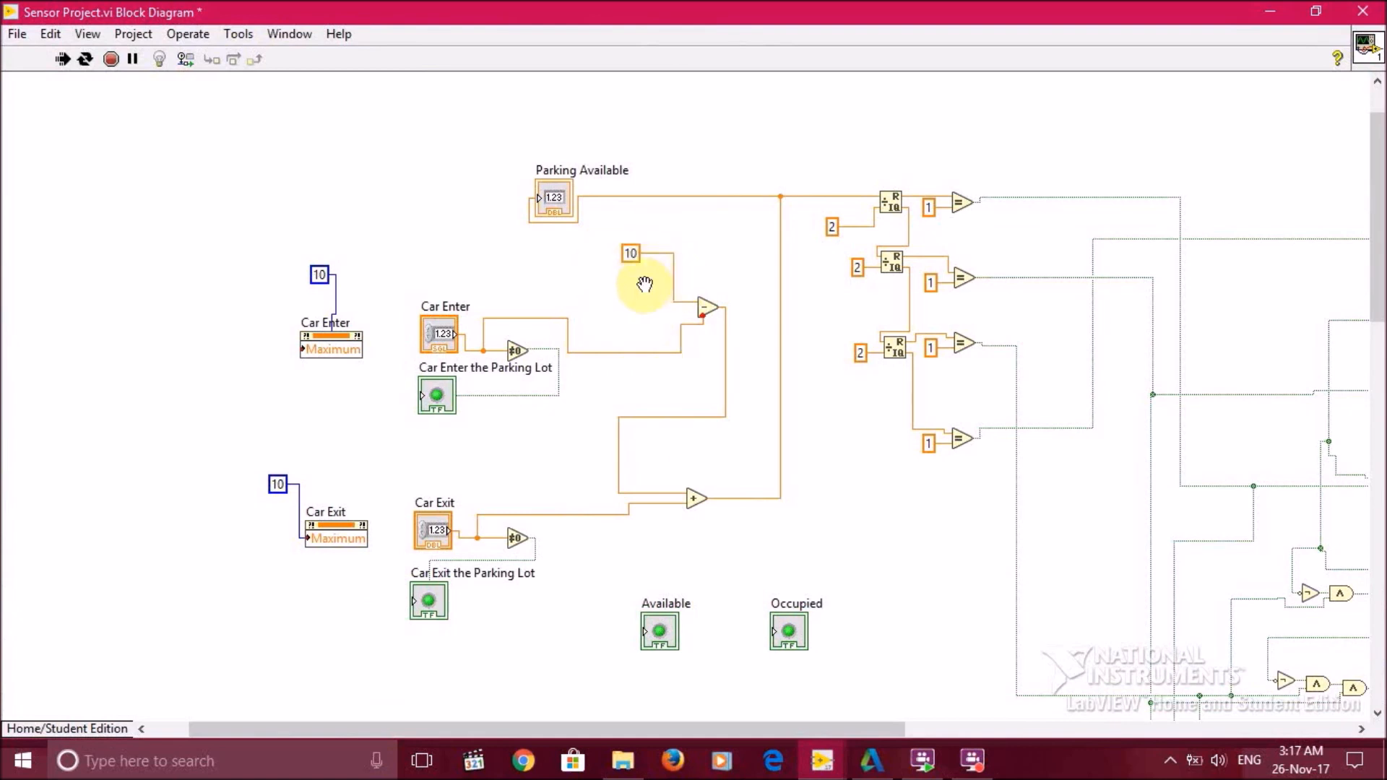
{"action": "mouse_move", "coordinate": [520, 267]}
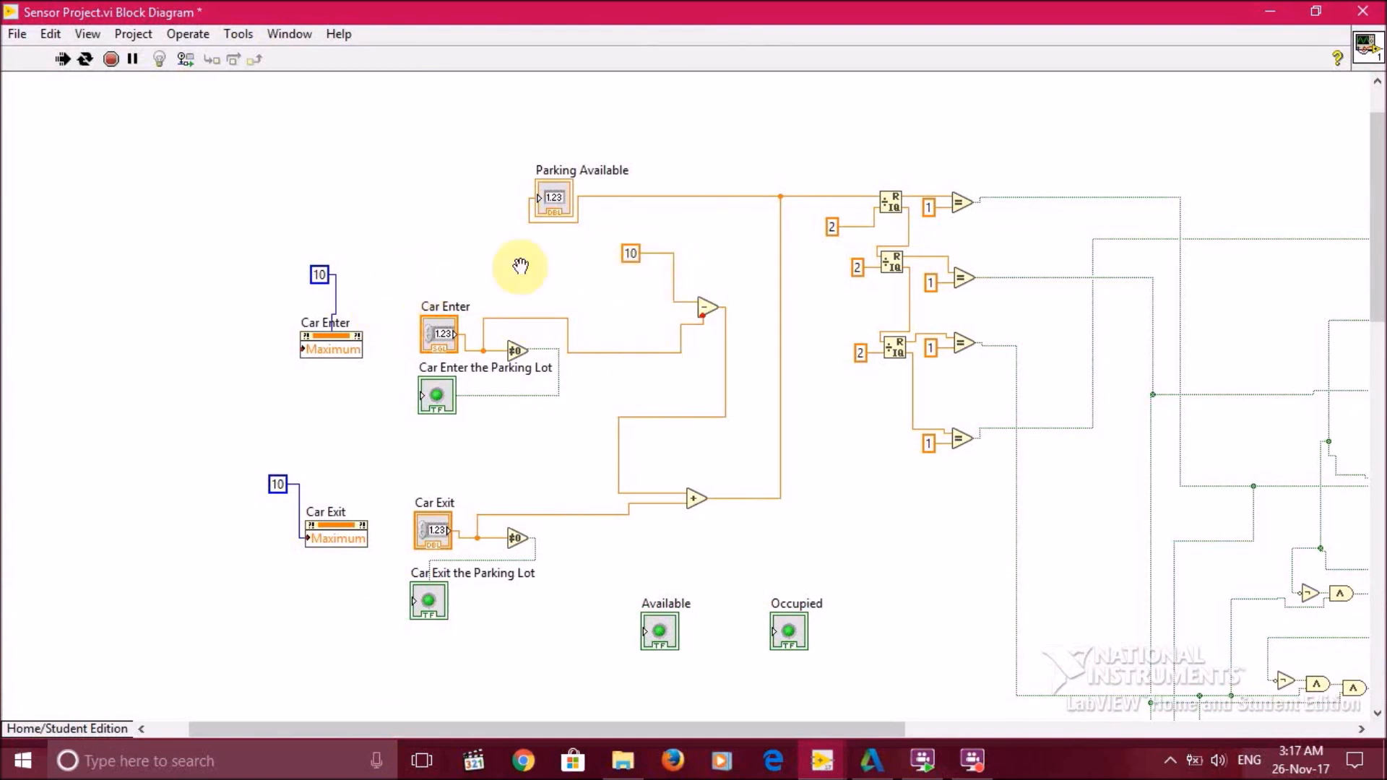
{"action": "mouse_move", "coordinate": [592, 279]}
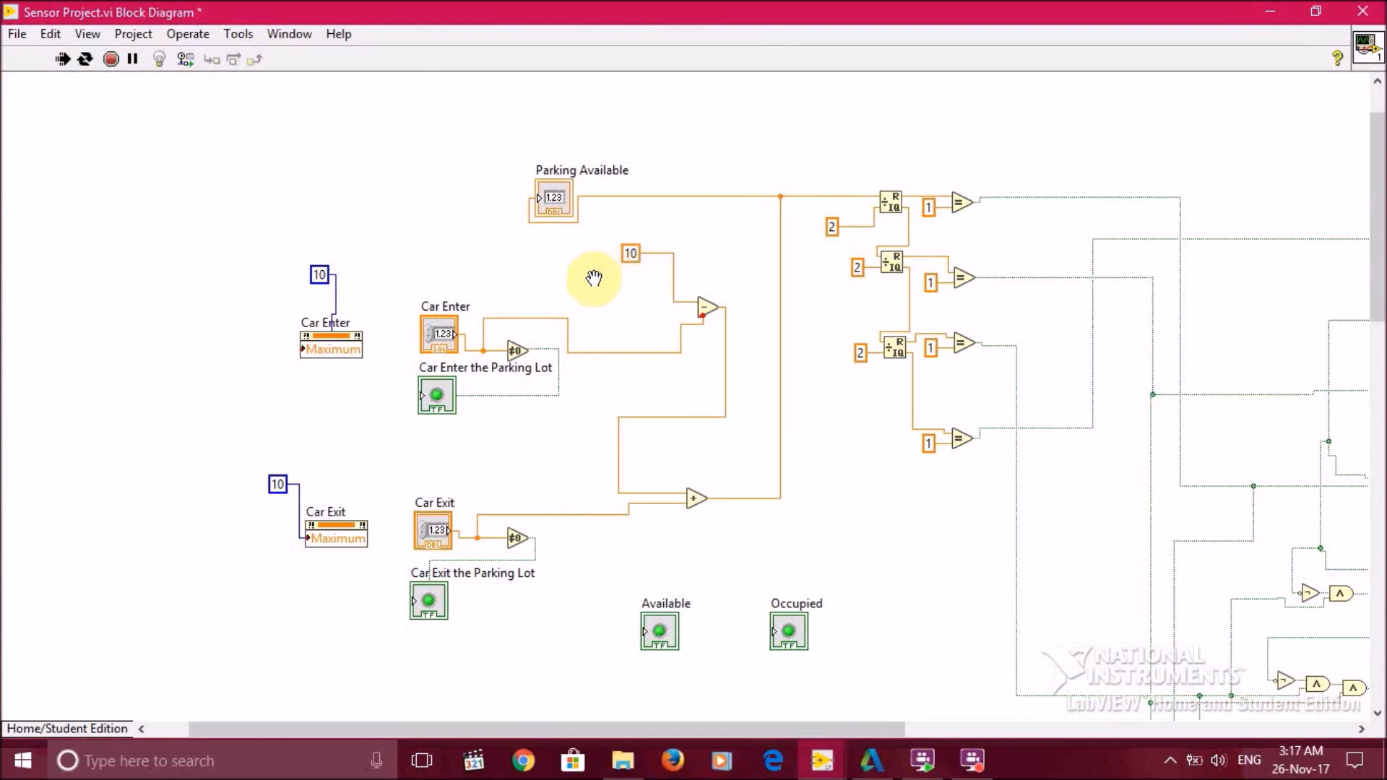
{"action": "mouse_move", "coordinate": [629, 306]}
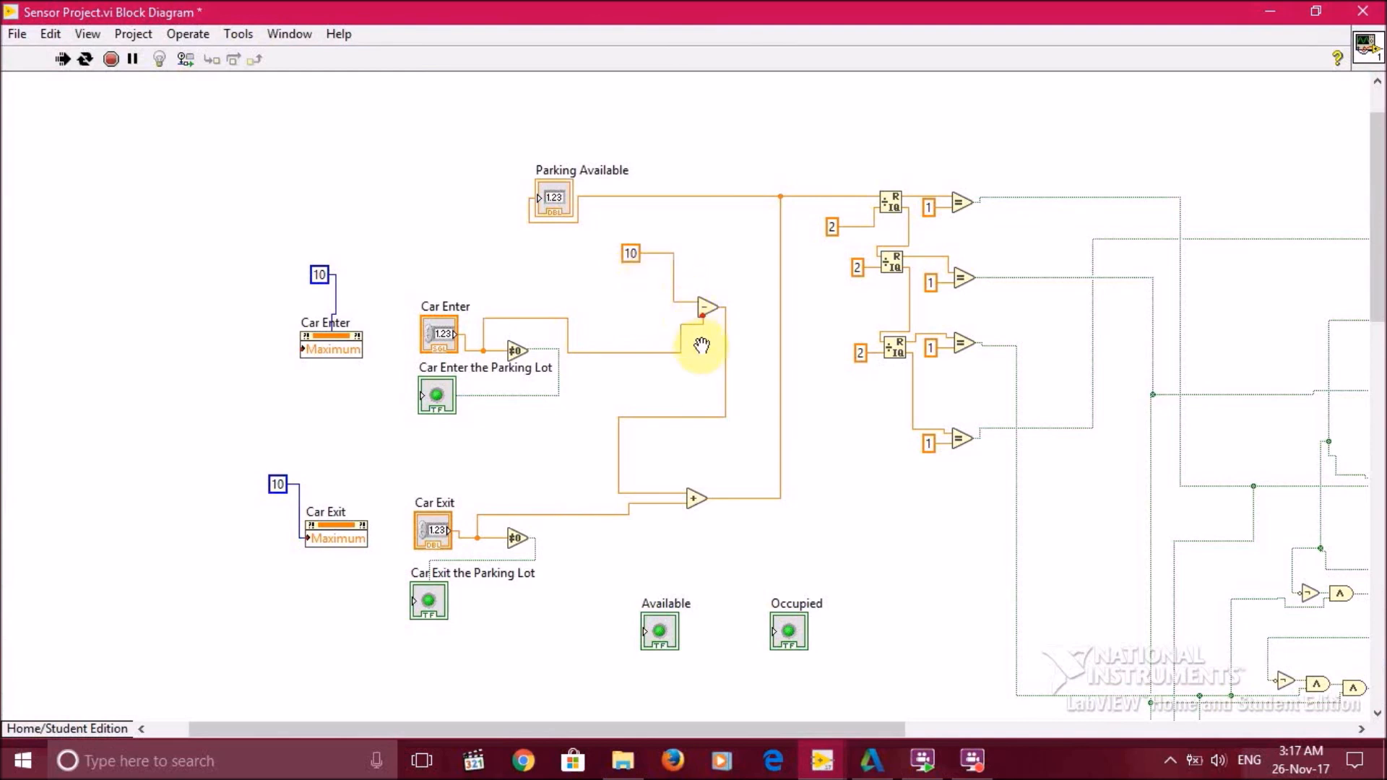
{"action": "mouse_move", "coordinate": [738, 243]}
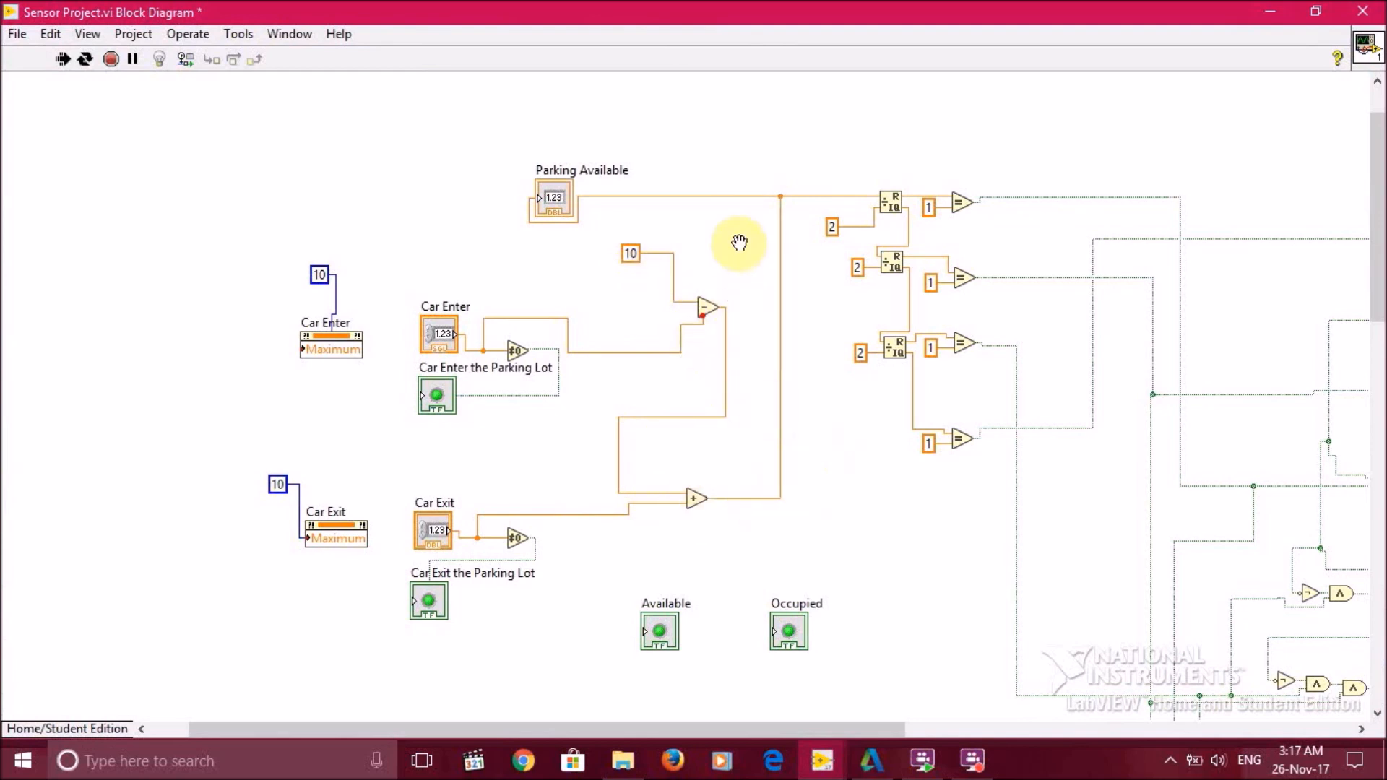
{"action": "mouse_move", "coordinate": [575, 224]}
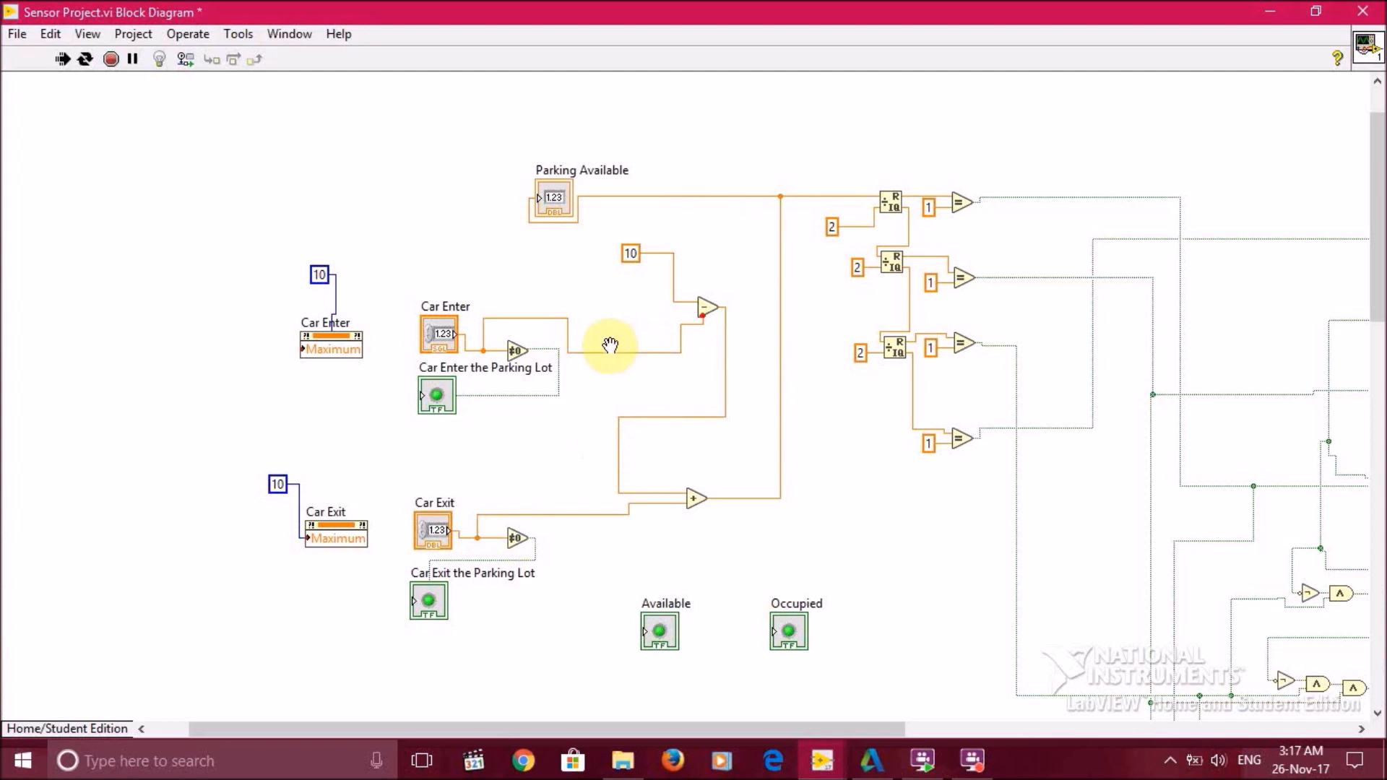
{"action": "mouse_move", "coordinate": [513, 316]}
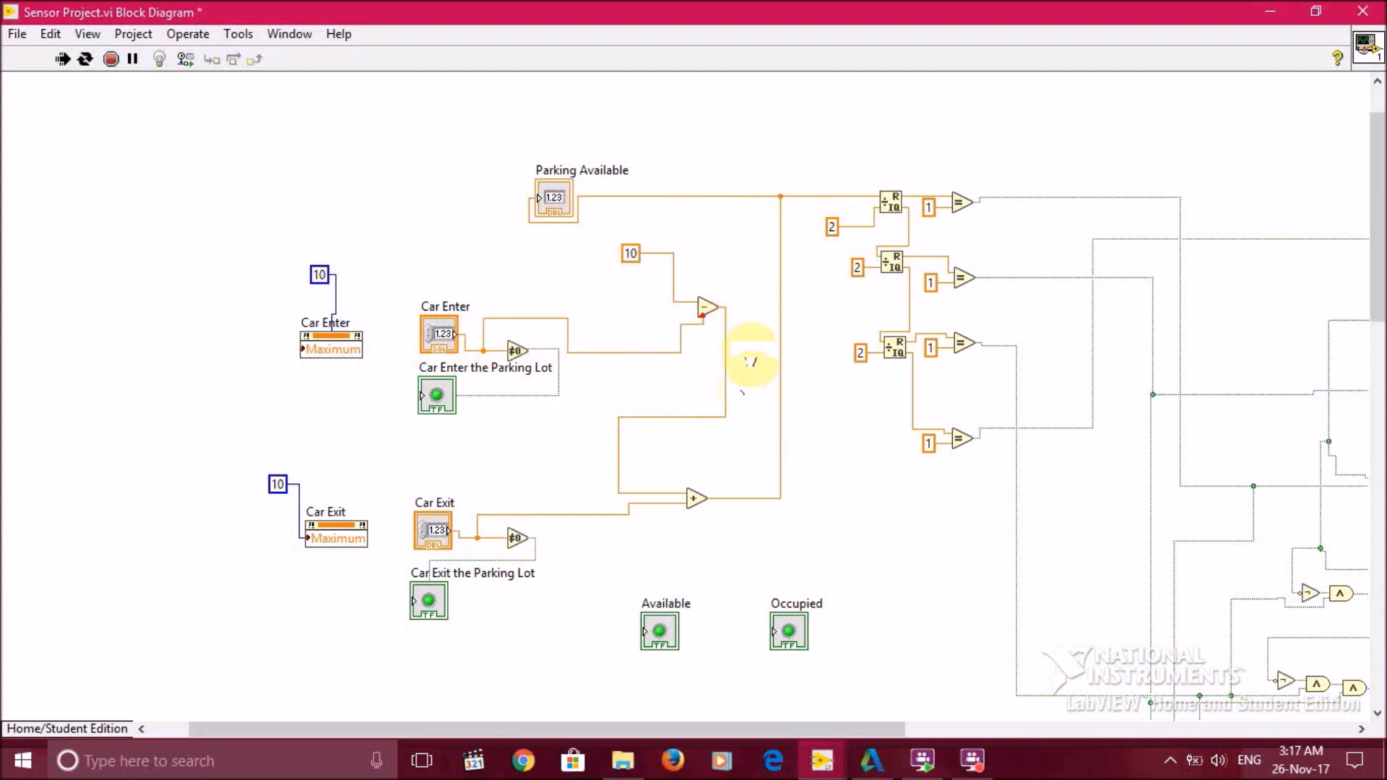
{"action": "mouse_move", "coordinate": [704, 504]}
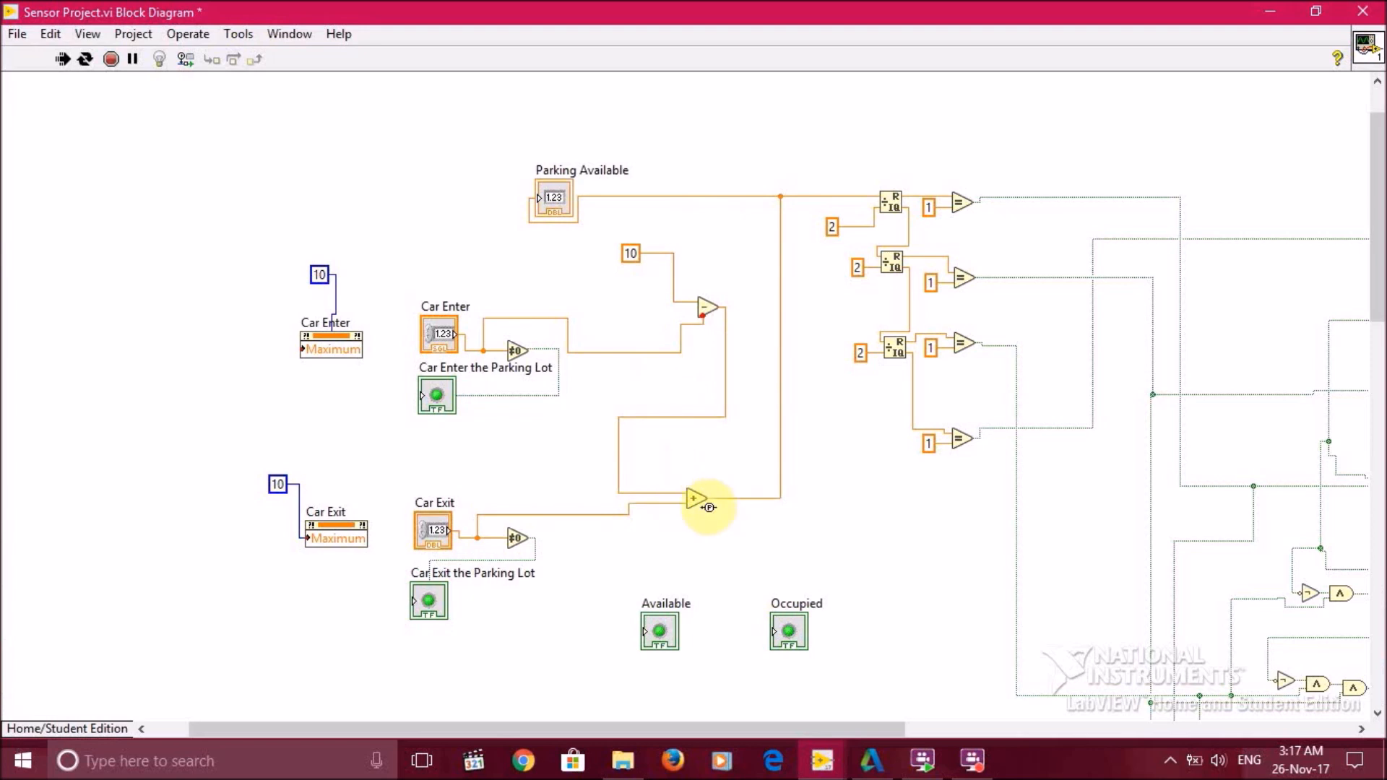
{"action": "mouse_move", "coordinate": [779, 509]}
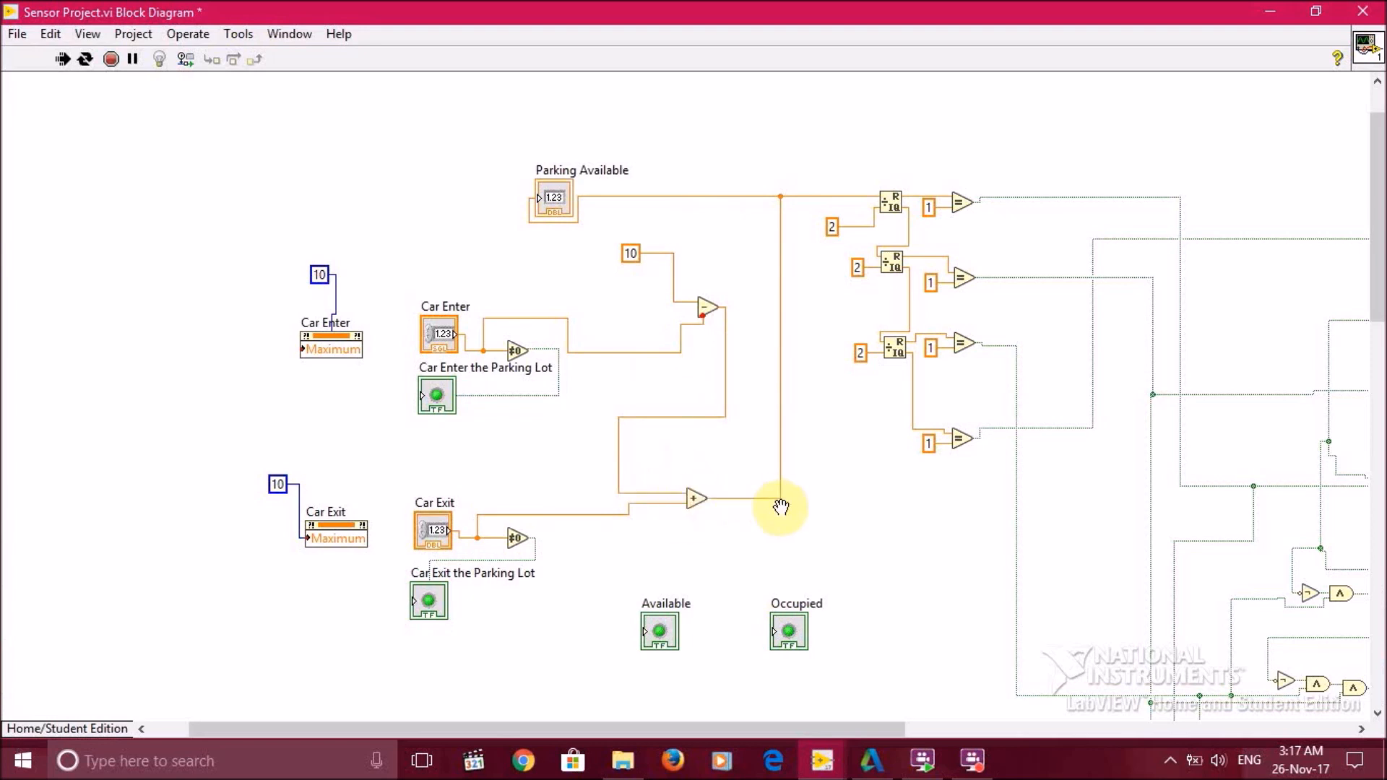
{"action": "mouse_move", "coordinate": [742, 190]}
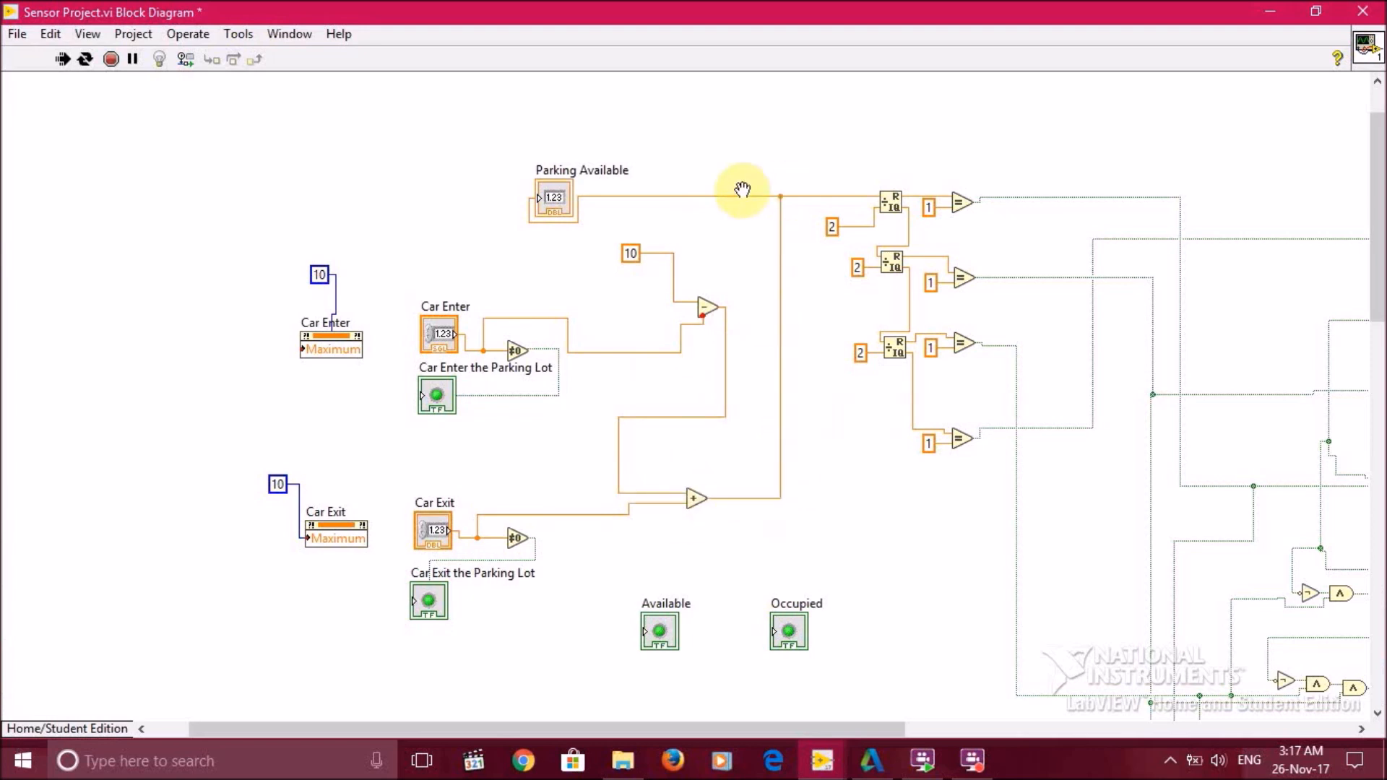
{"action": "mouse_move", "coordinate": [588, 195]}
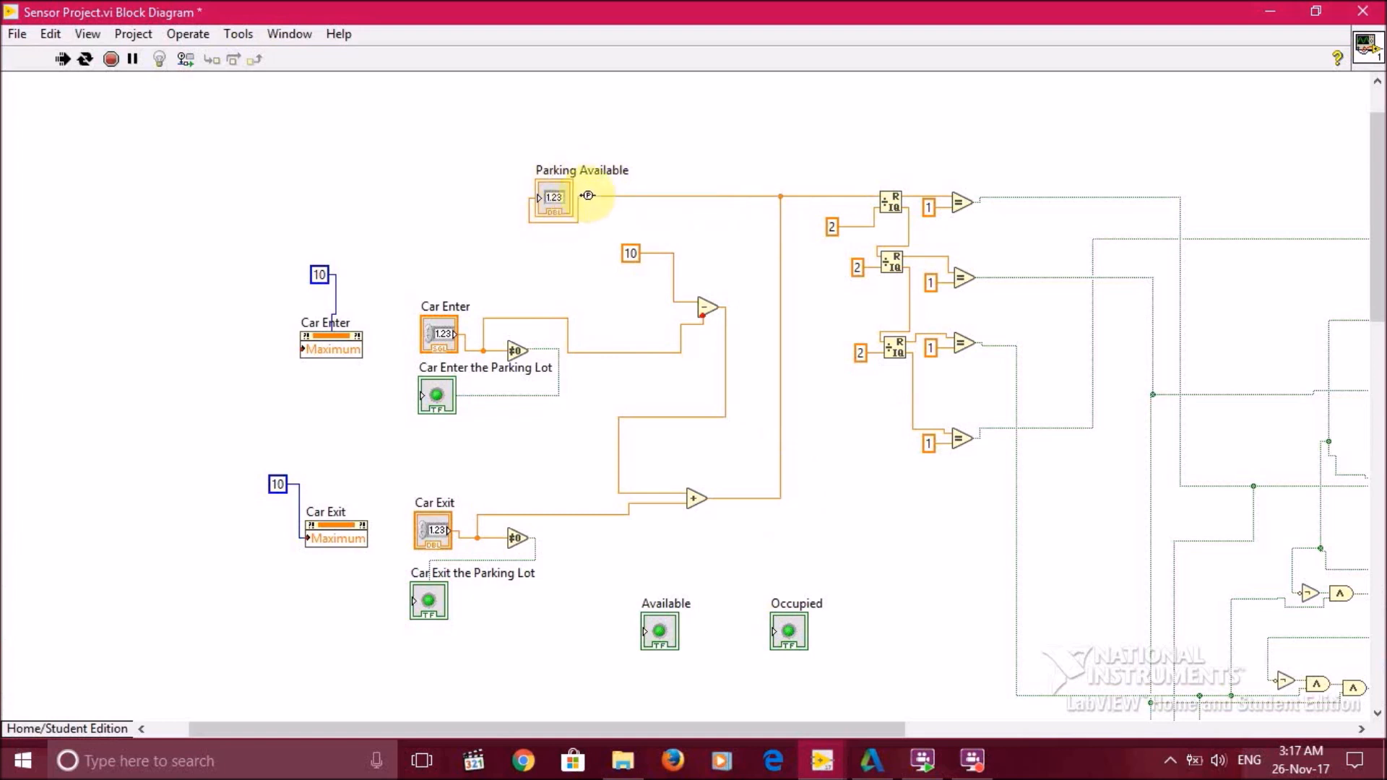
{"action": "mouse_move", "coordinate": [1003, 425]}
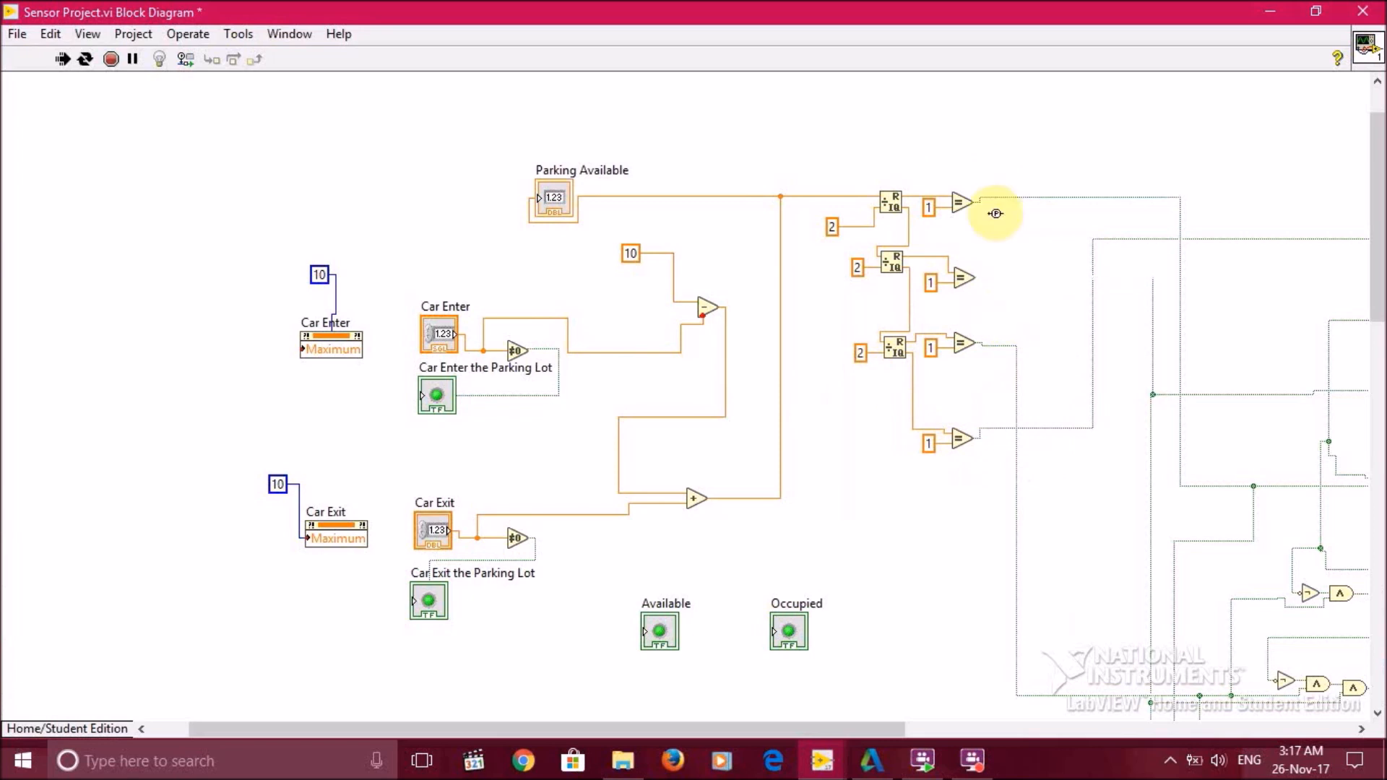
{"action": "mouse_move", "coordinate": [1017, 257]}
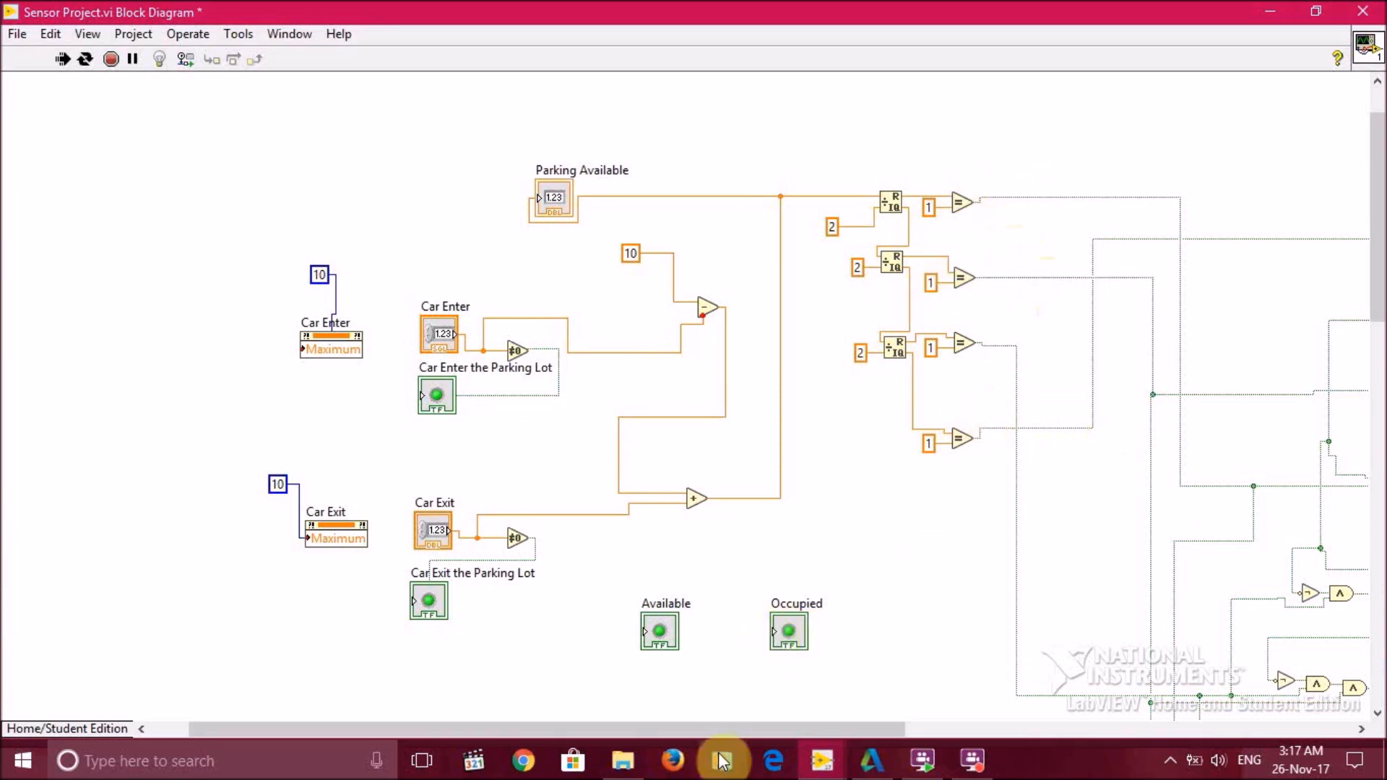
Scroll to the Parking 1–7 slot indicators, then return to the Sensor Project.vi front panel
{"action": "scroll", "scroll_direction": "right", "scroll_amount": 3}
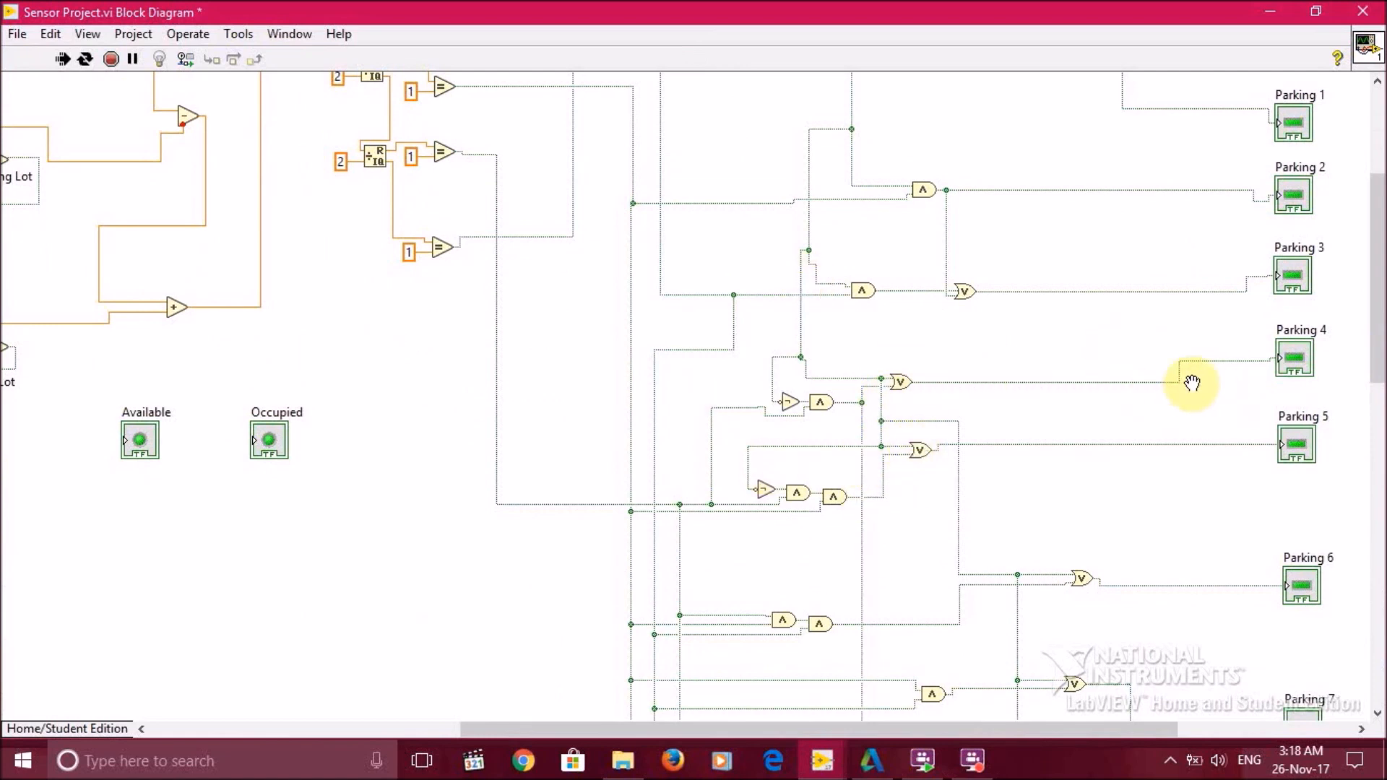
{"action": "mouse_move", "coordinate": [1322, 396]}
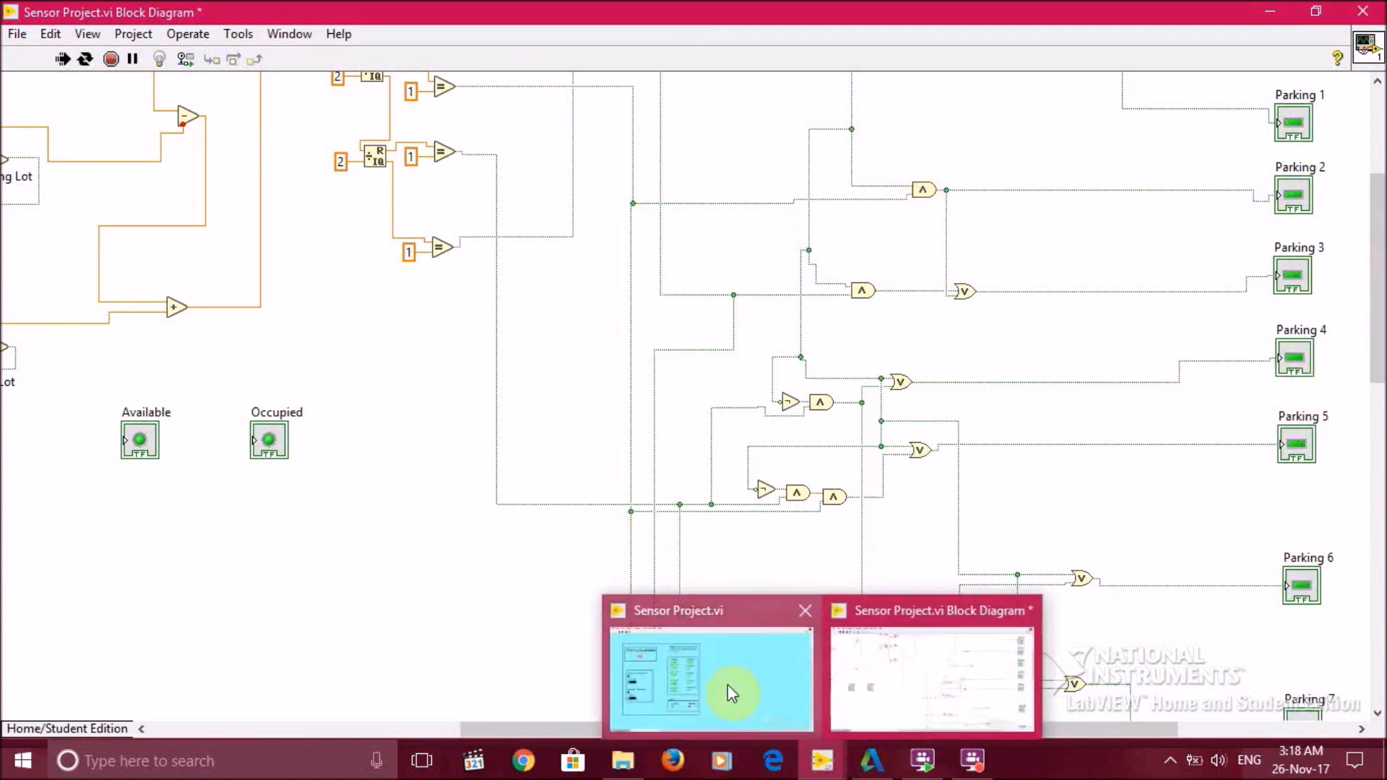
{"action": "left_click", "coordinate": [711, 676]}
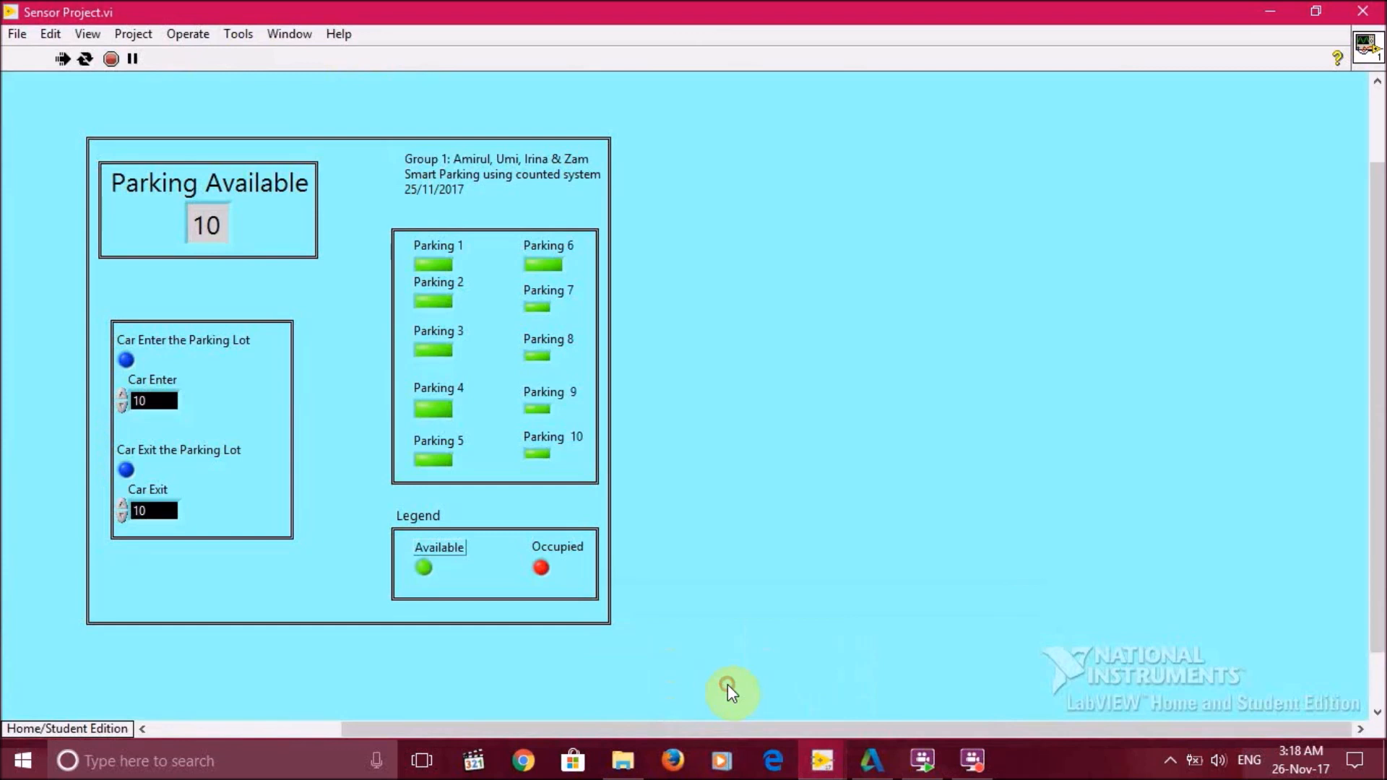